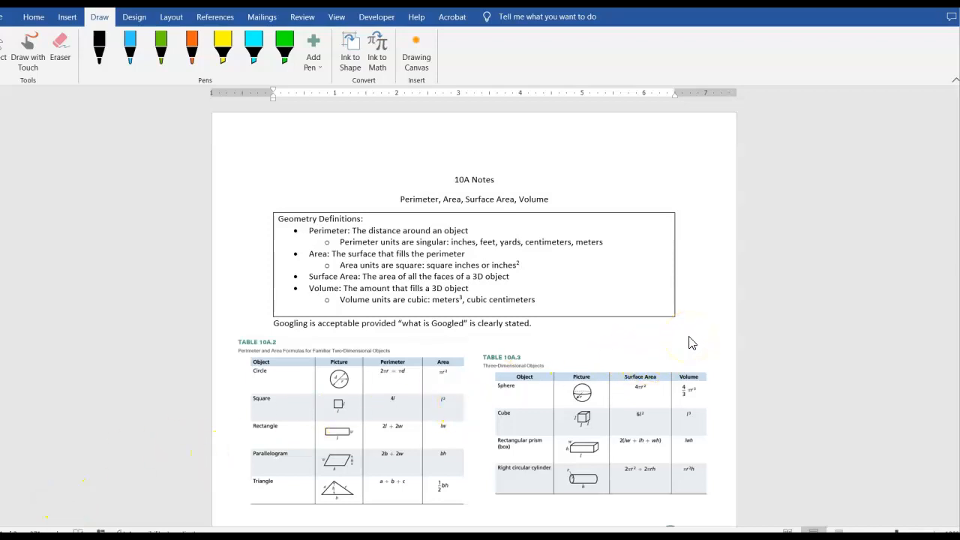
Mark 'square inches' and 'inches²' with yellow highlighter ink
scroll(down, 3)
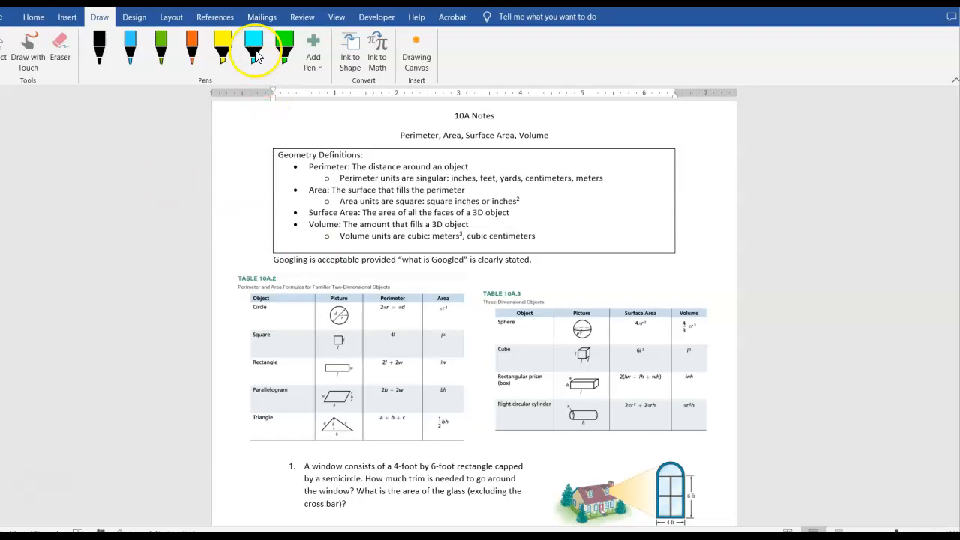
click(222, 49)
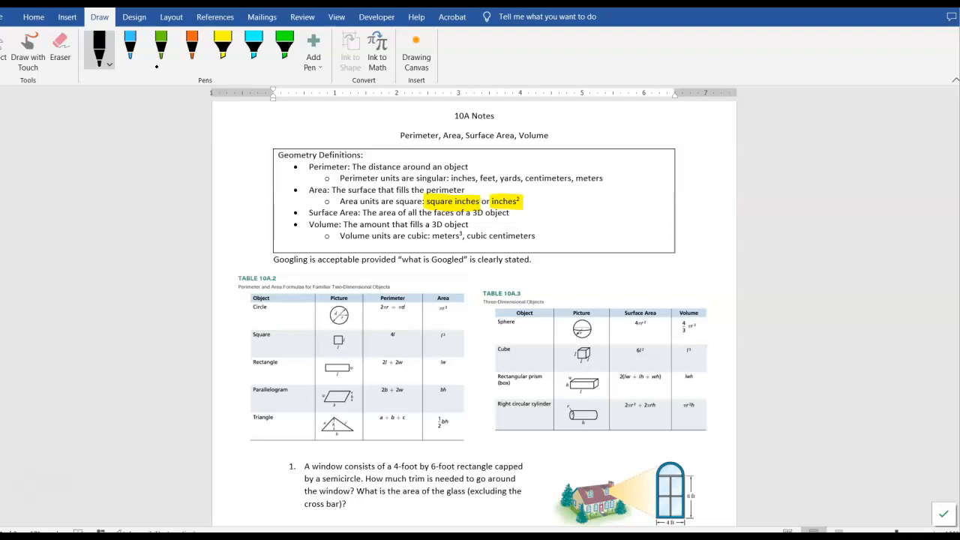
click(67, 16)
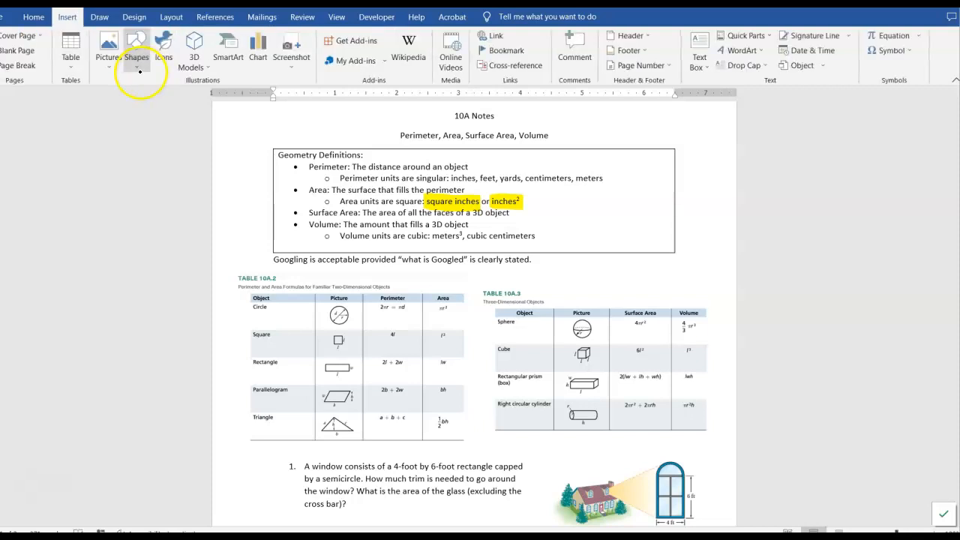
mouse_move(137, 48)
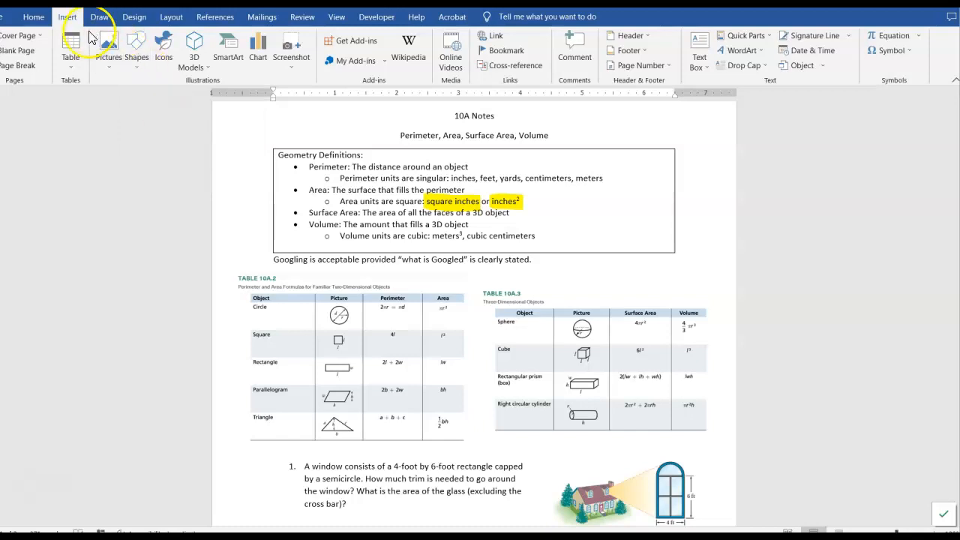
Mark 'meters³' and 'cubic' with turquoise highlighter, then choose the blue pen
click(99, 16)
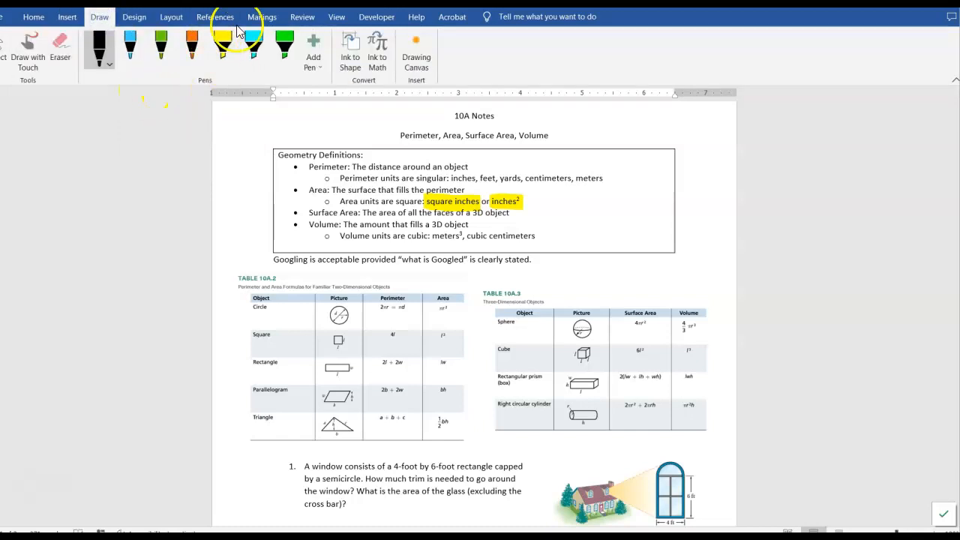
click(253, 46)
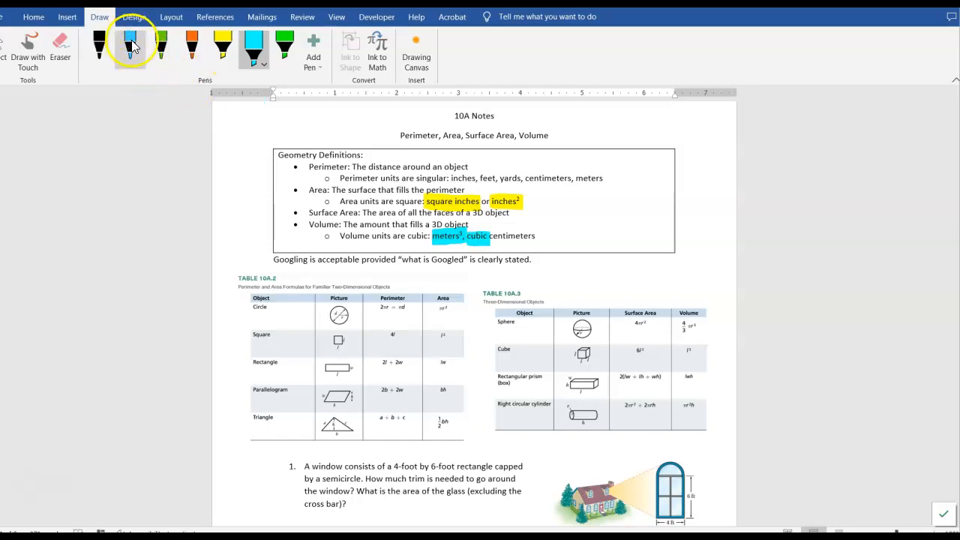
click(131, 46)
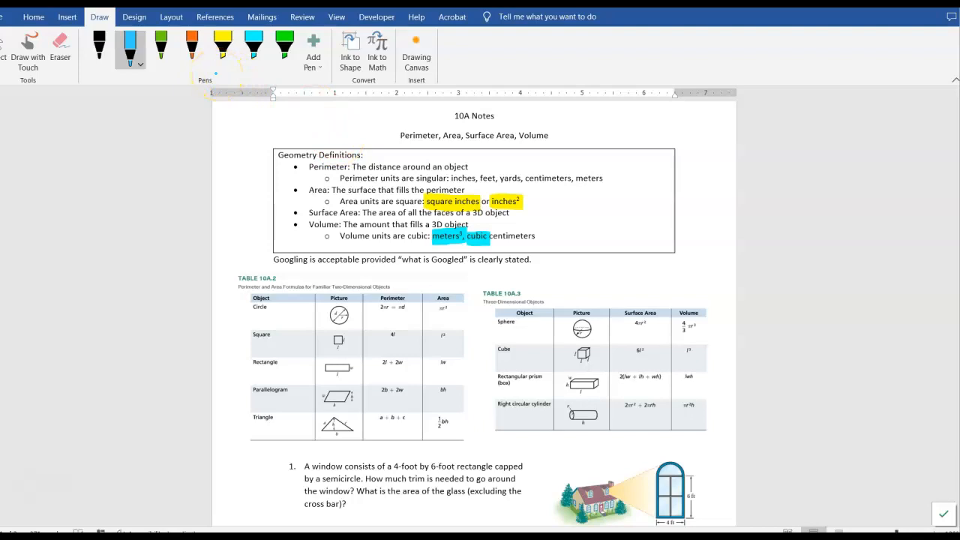
click(134, 16)
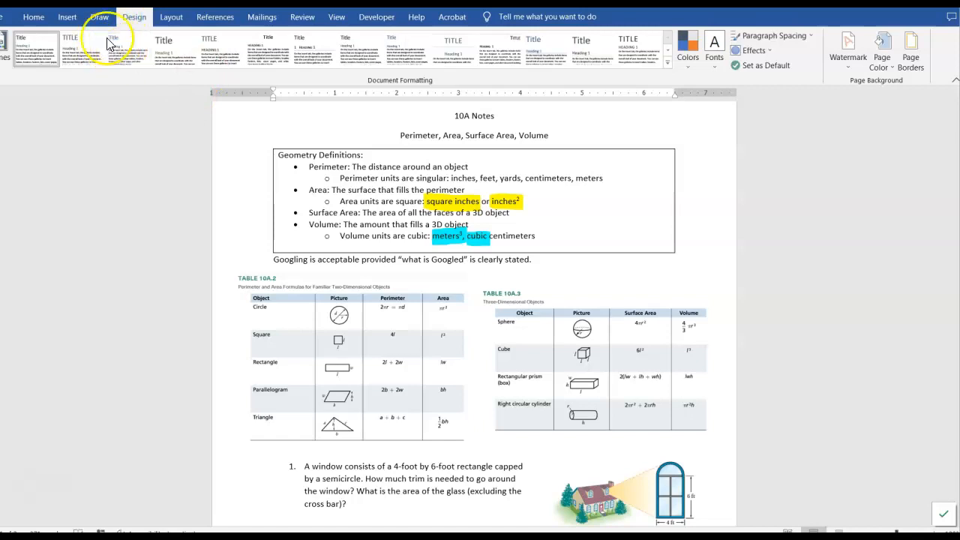
Bring back the Draw pens and scroll to the window-trim and stairway problems
click(98, 16)
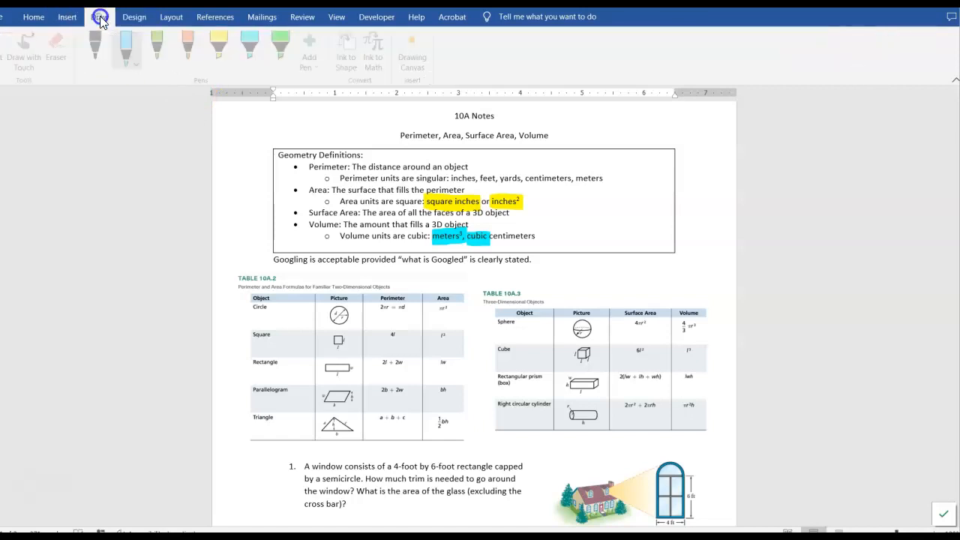
click(99, 16)
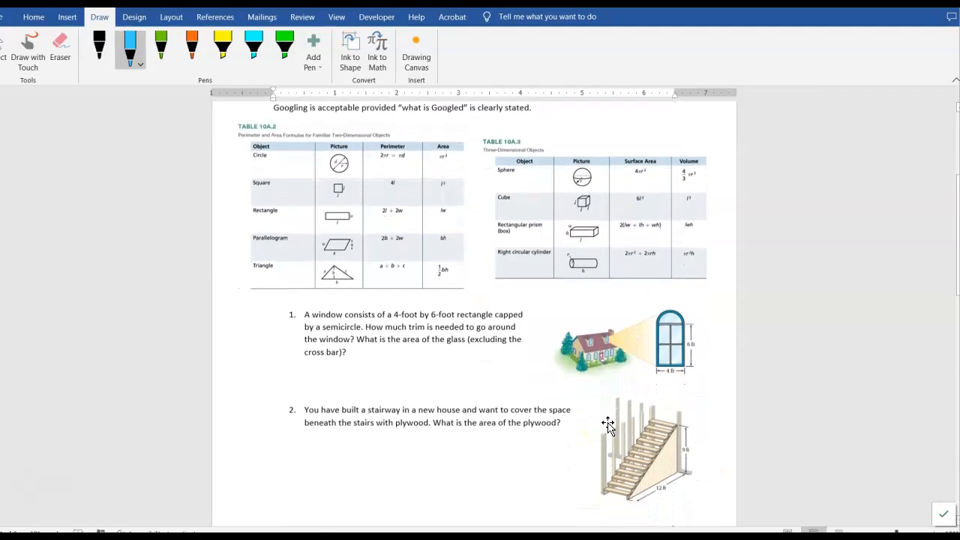
scroll(down, 3)
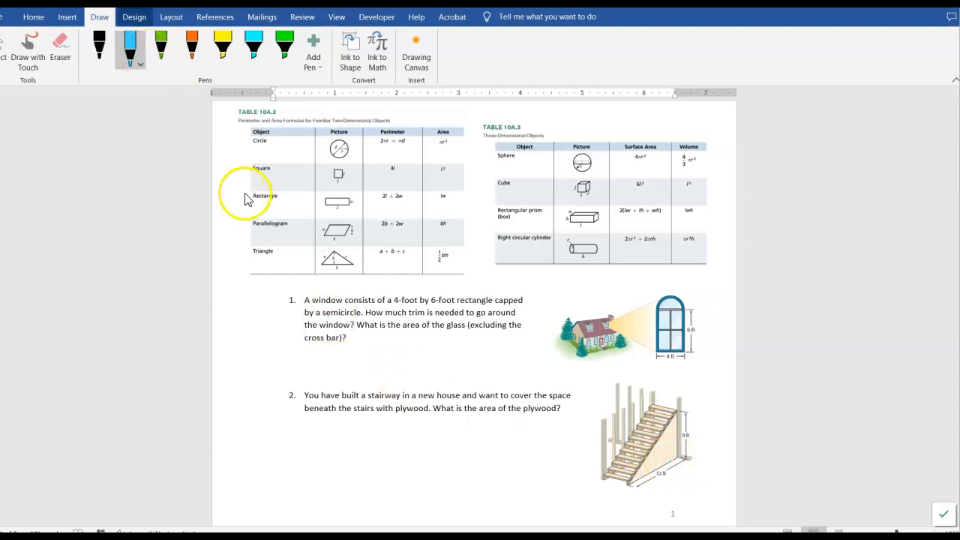
Handwrite 'Trim = Perimeter = 4ft + 6ft +' below problem 1 and arrow the window's sides
click(215, 16)
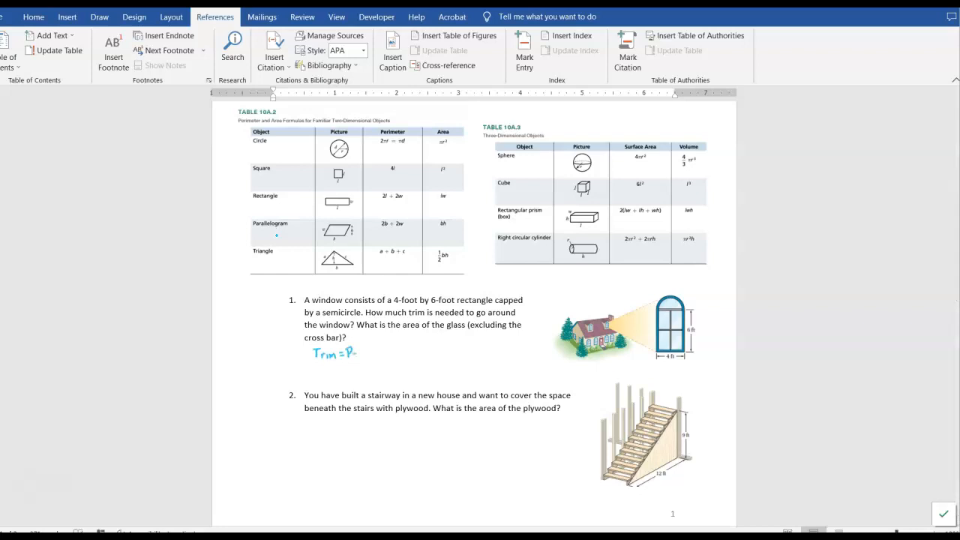
text(erimeter =)
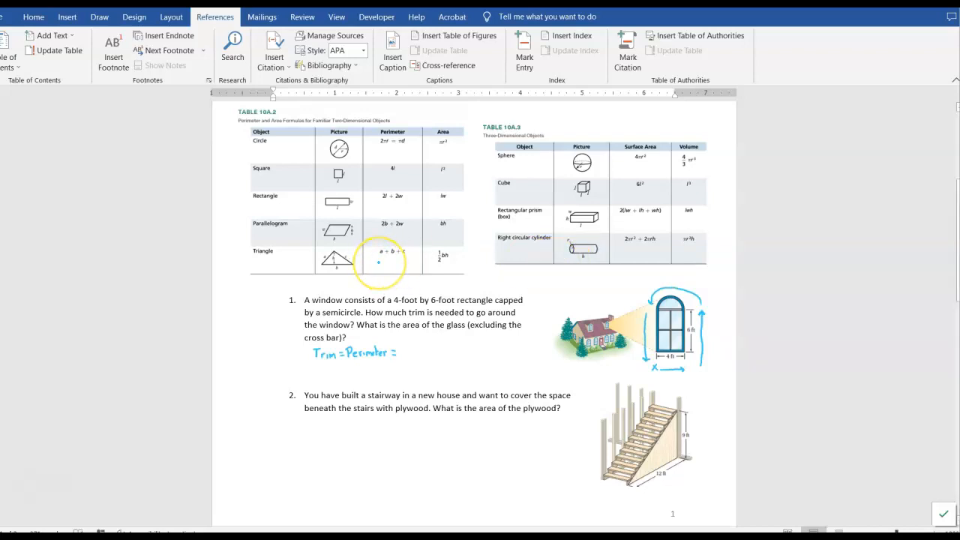
text(4)
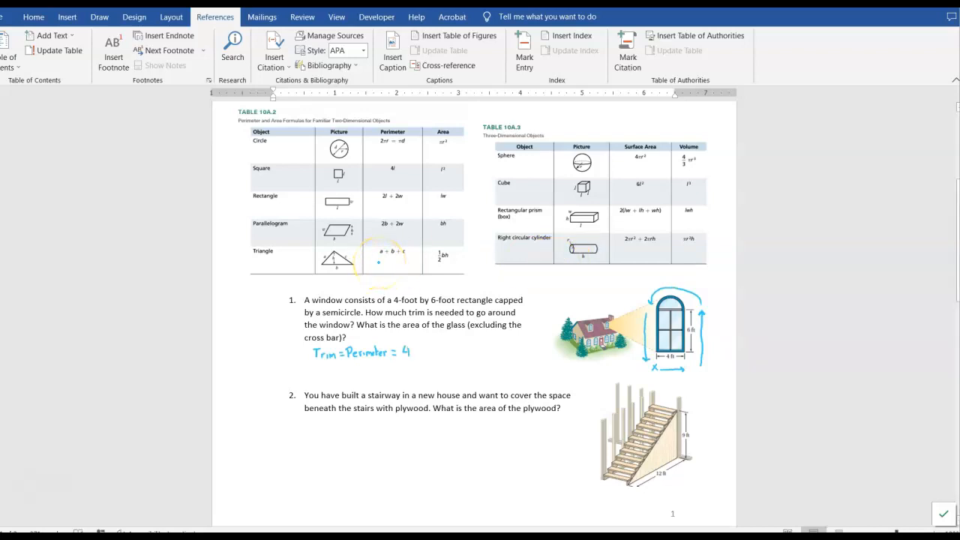
text(81)
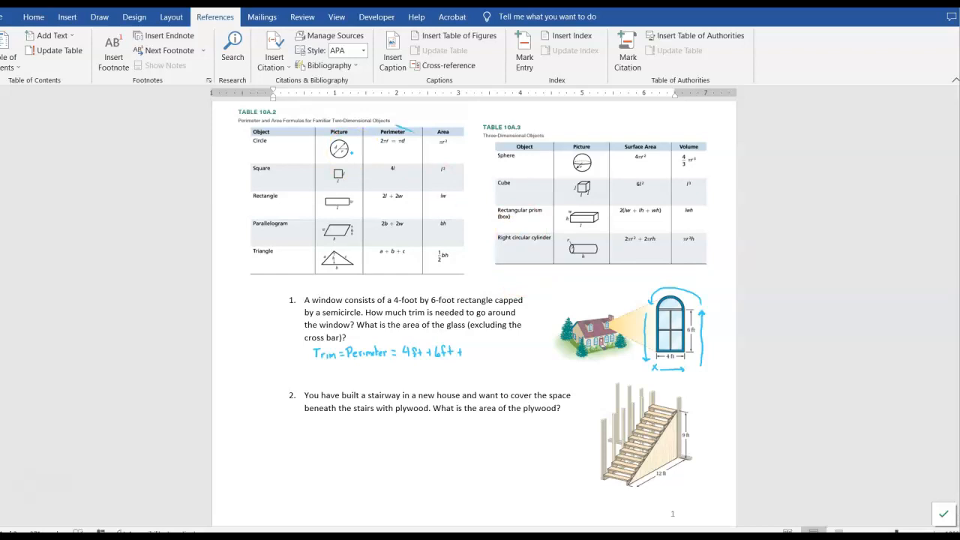
Circle 2πr in Table 10A.2 and add '+ (4π/2) + 6ft' to the trim line
drag(371, 150, 409, 139)
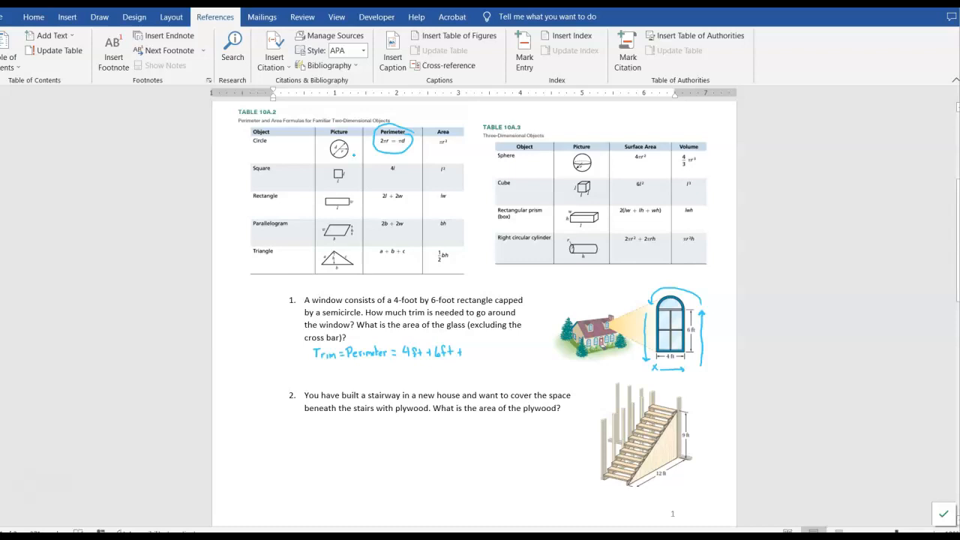
mouse_move(353, 155)
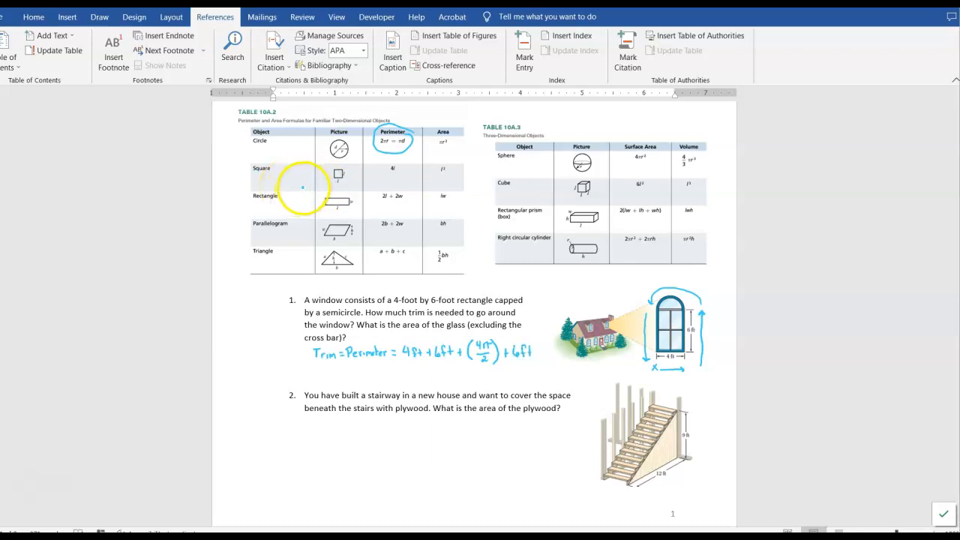
drag(302, 186, 266, 173)
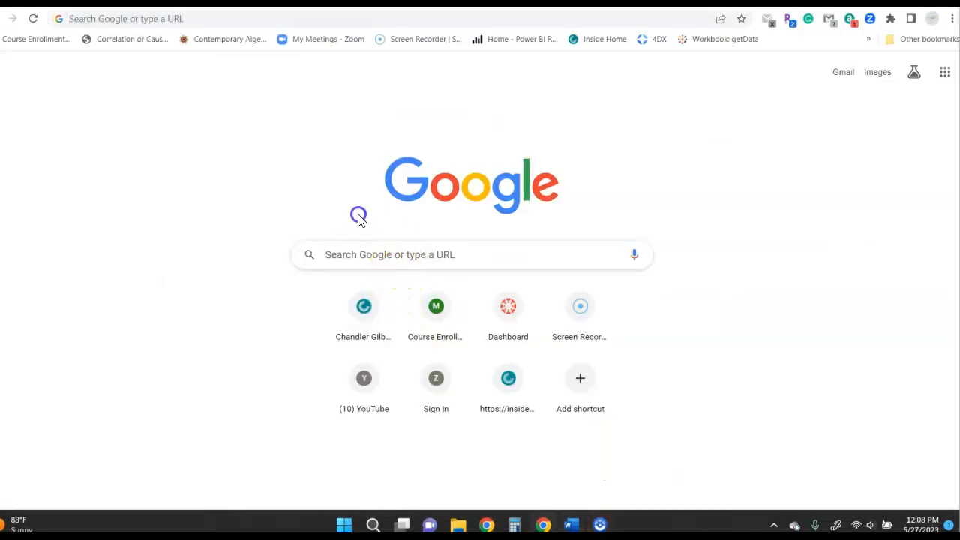
mouse_move(276, 193)
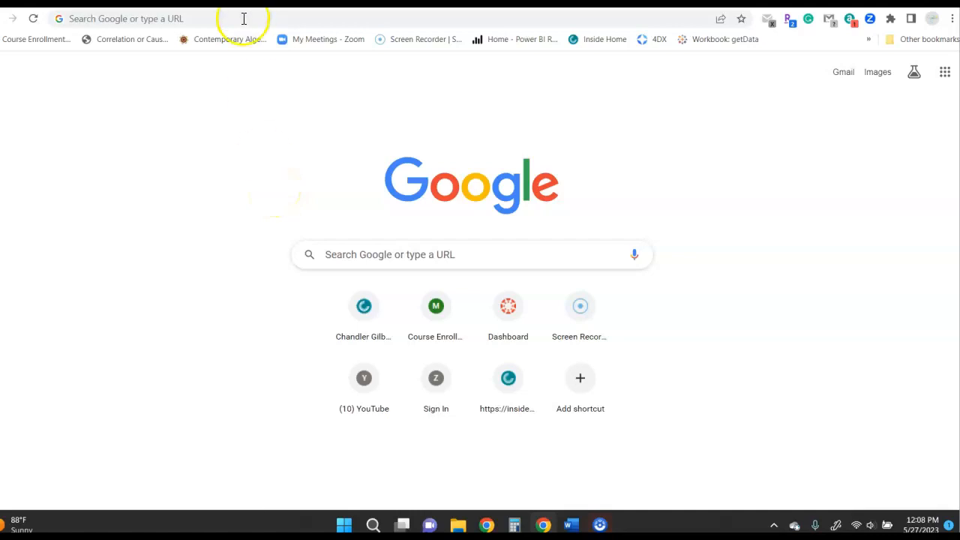
Search 'calculator' in a new Chrome tab to show Google's calculator
text(calculator)
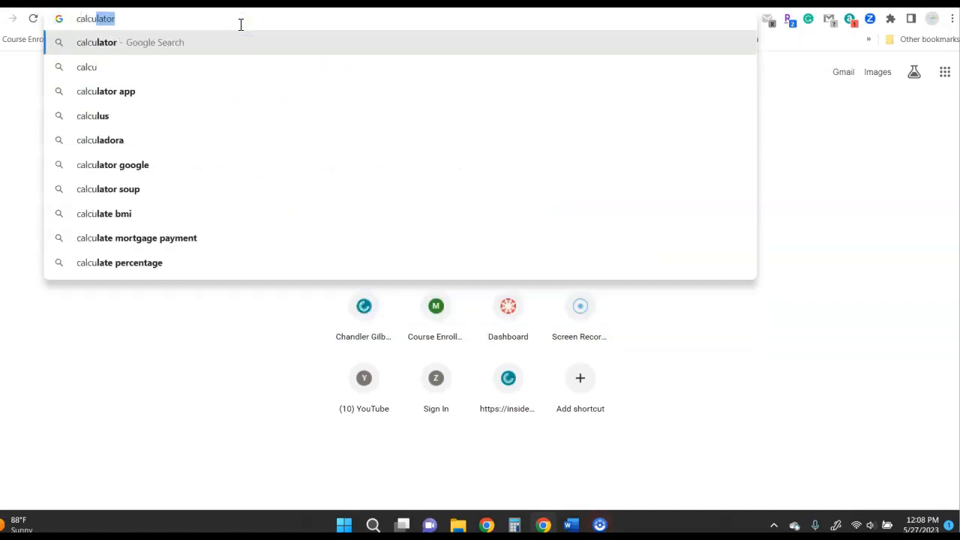
key(Enter)
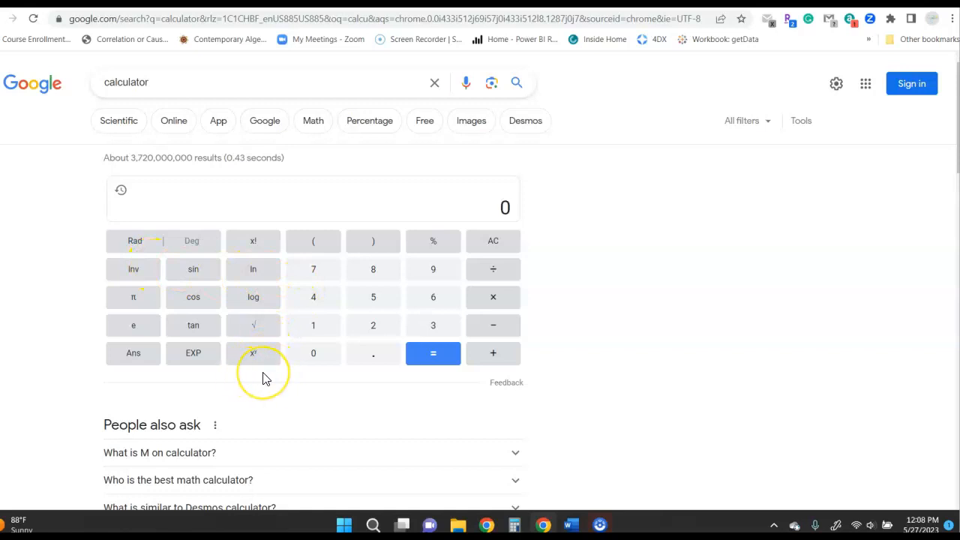
mouse_move(134, 353)
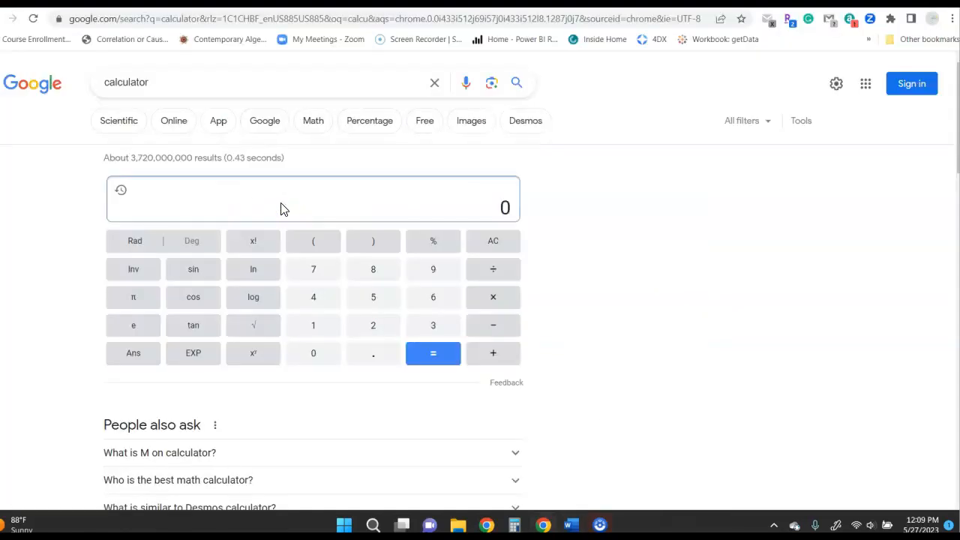
Compute 4 + 6 + (4π ÷ 2) + 6 = 22.2831853072 and dismiss the Norton popup
click(492, 353)
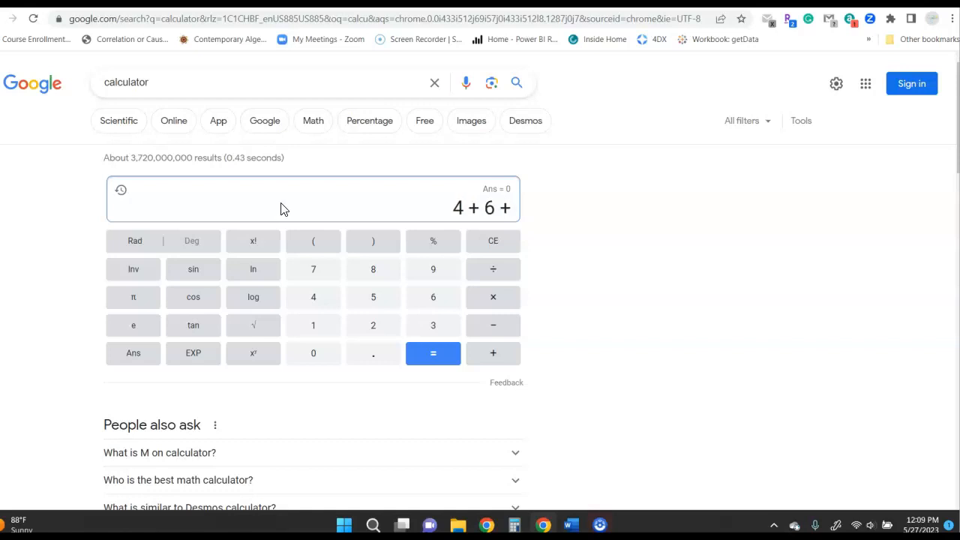
click(313, 240)
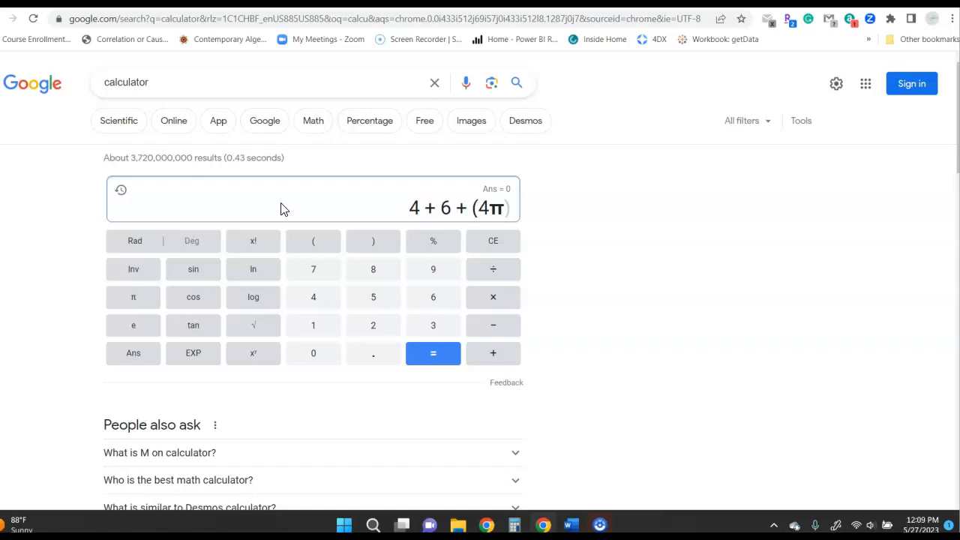
click(493, 269)
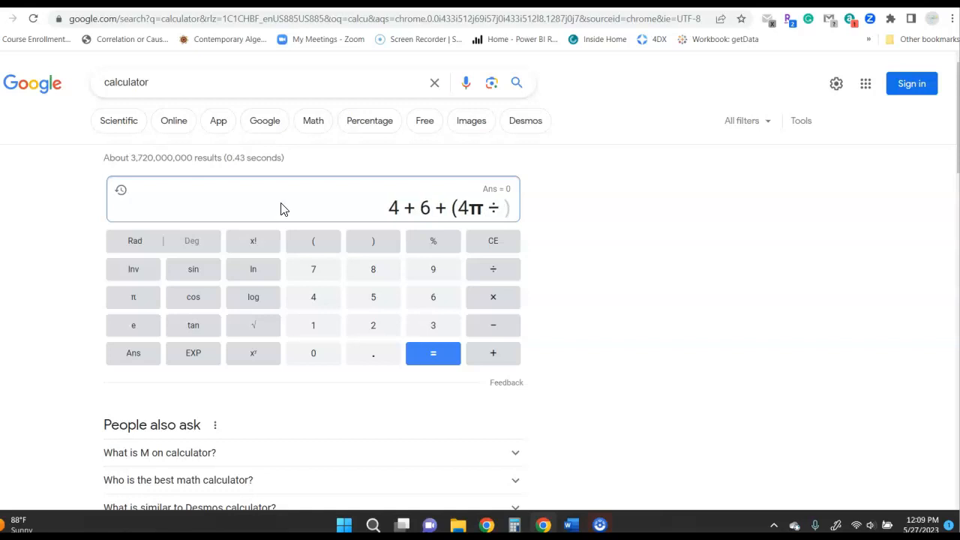
click(373, 325)
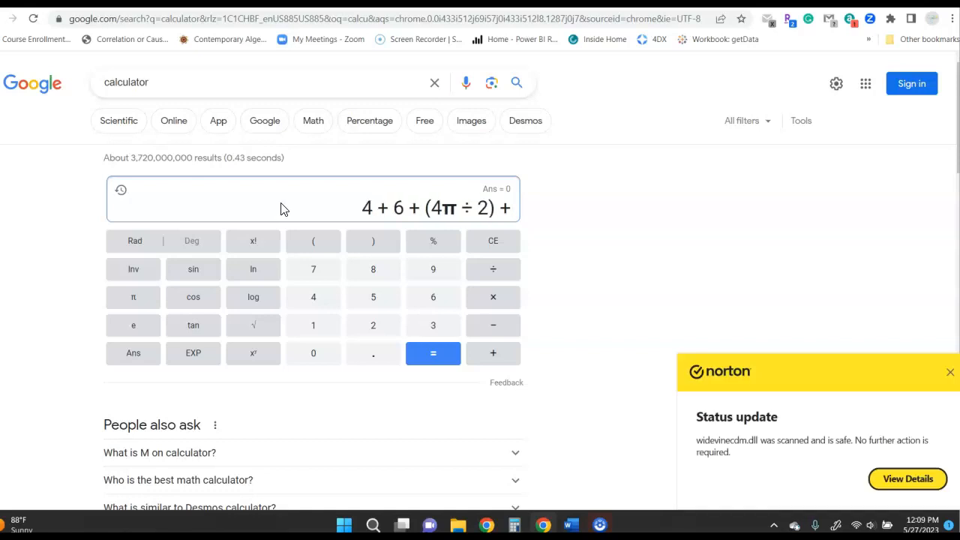
click(432, 298)
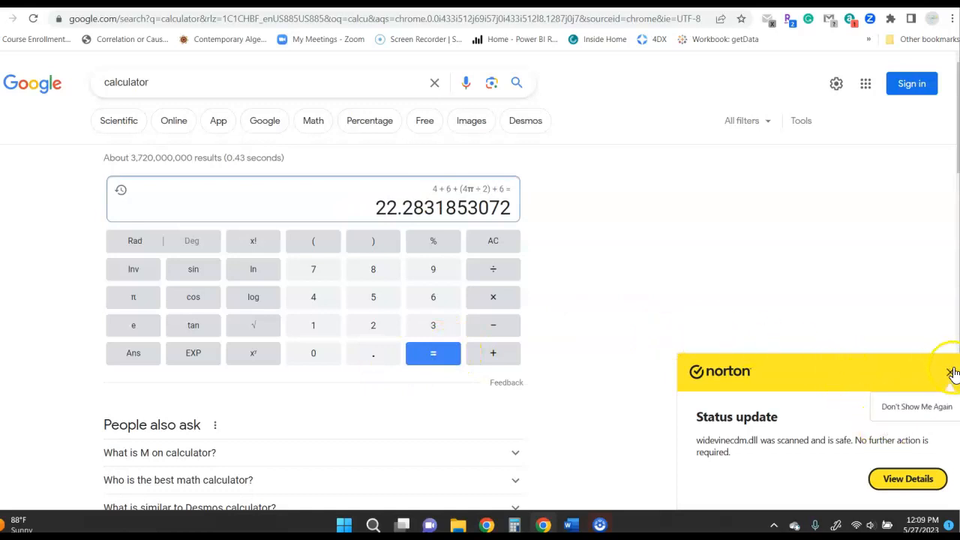
click(953, 373)
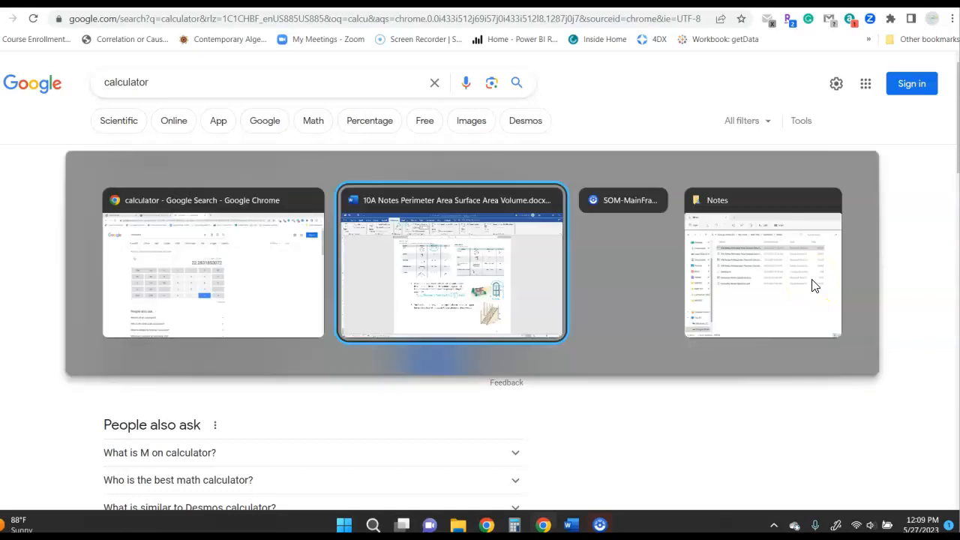
Bring the Word notes back in front to finish the trim equation with 22.28 ft
click(451, 263)
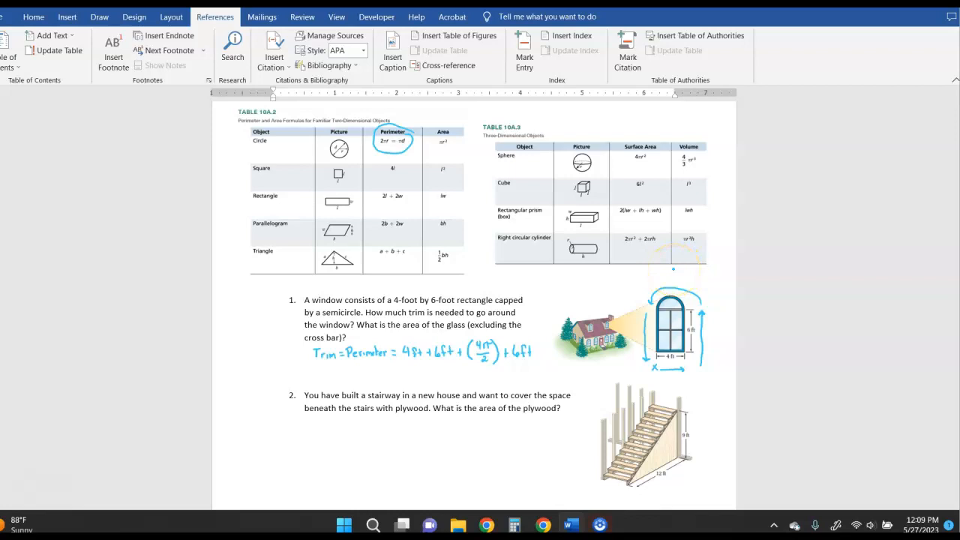
mouse_move(873, 255)
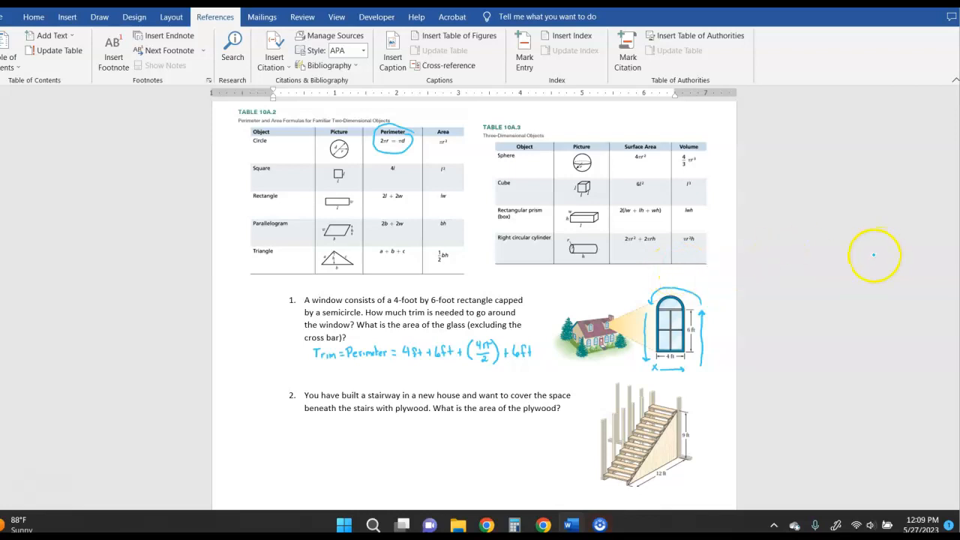
mouse_move(872, 253)
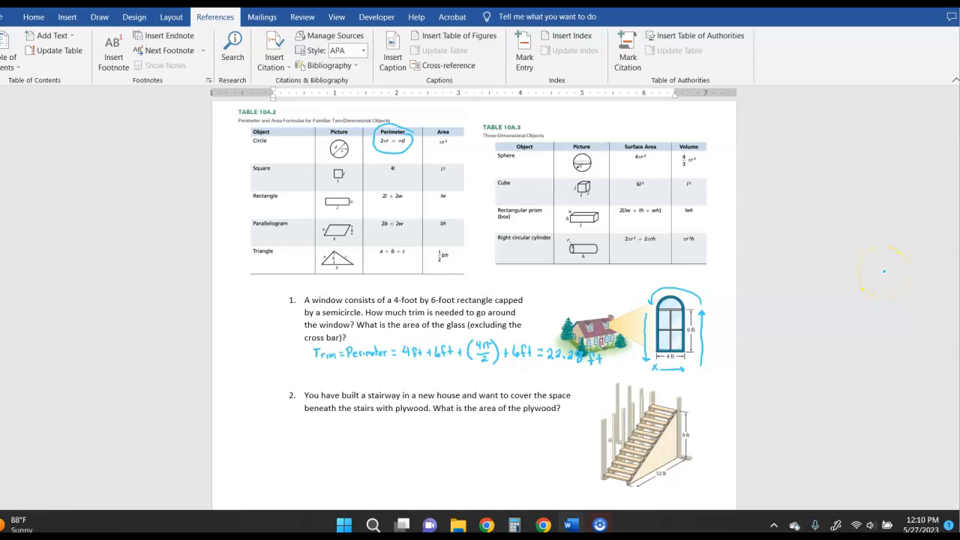
With the green pen, circle πr² and lw, hatch the window, and begin 'Area = (6·4) + ('
click(377, 17)
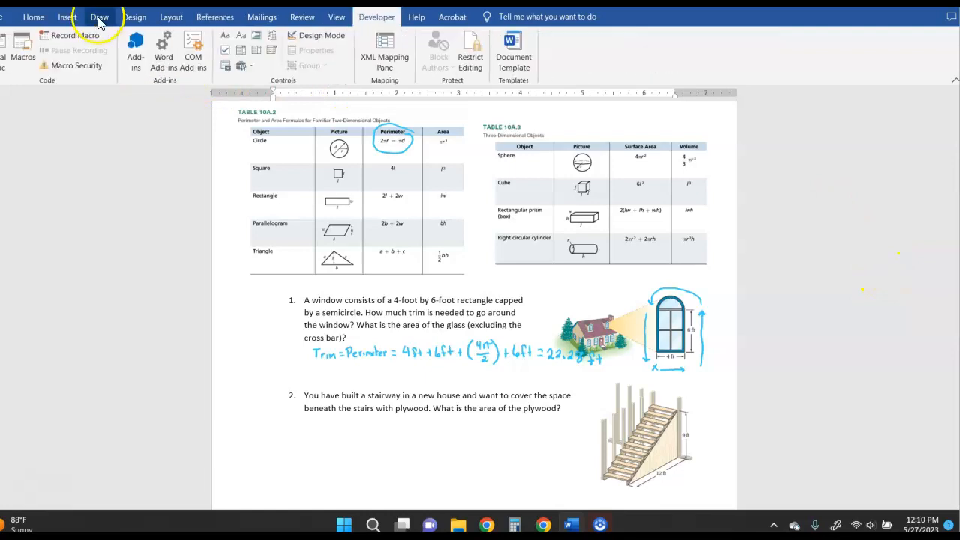
click(99, 16)
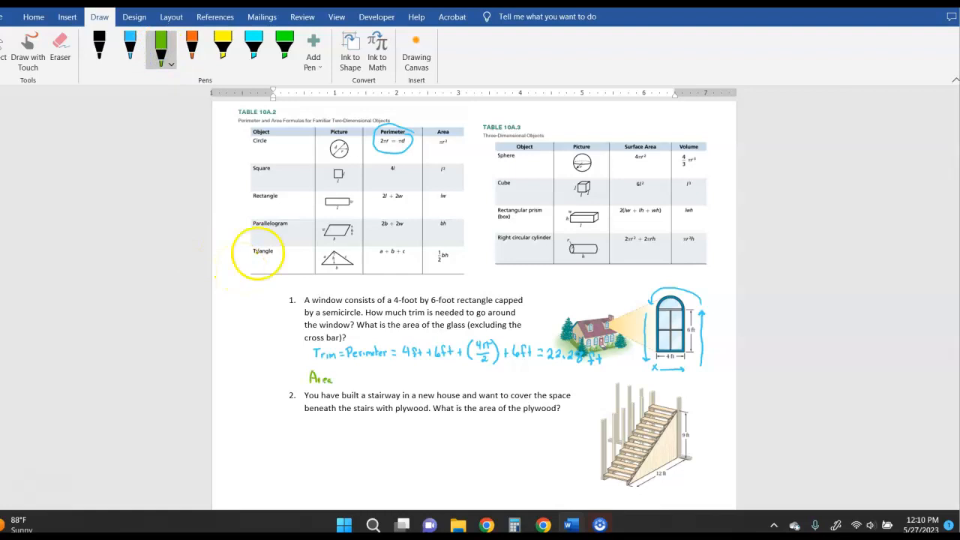
click(262, 17)
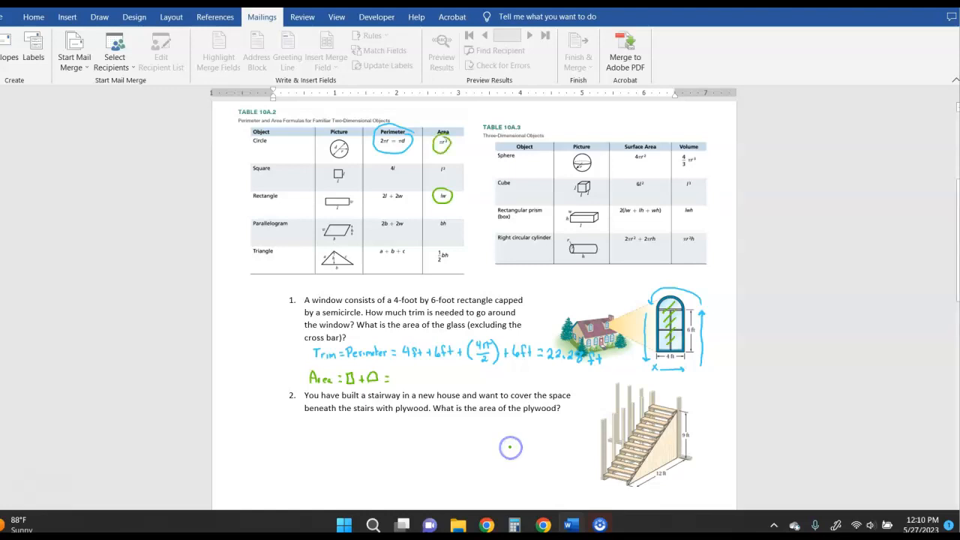
text(()
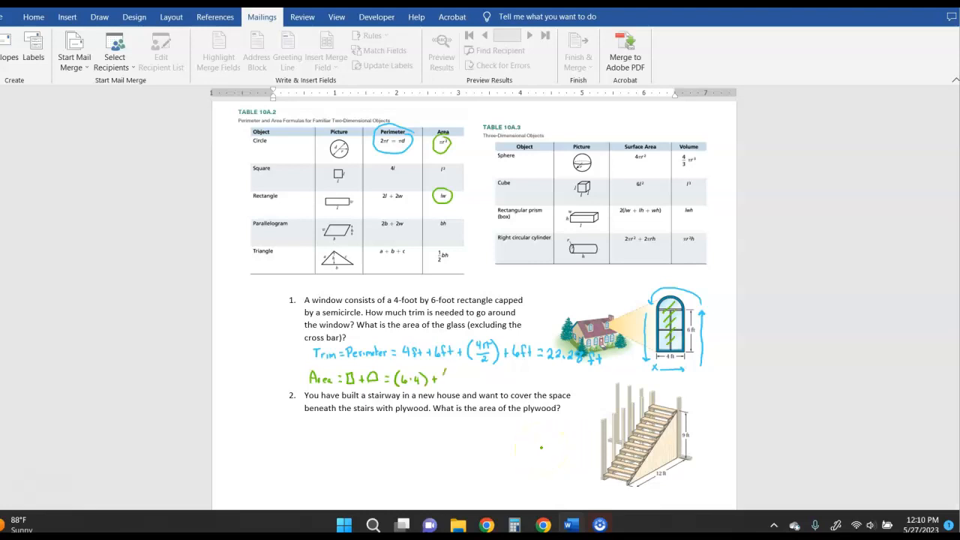
text(()
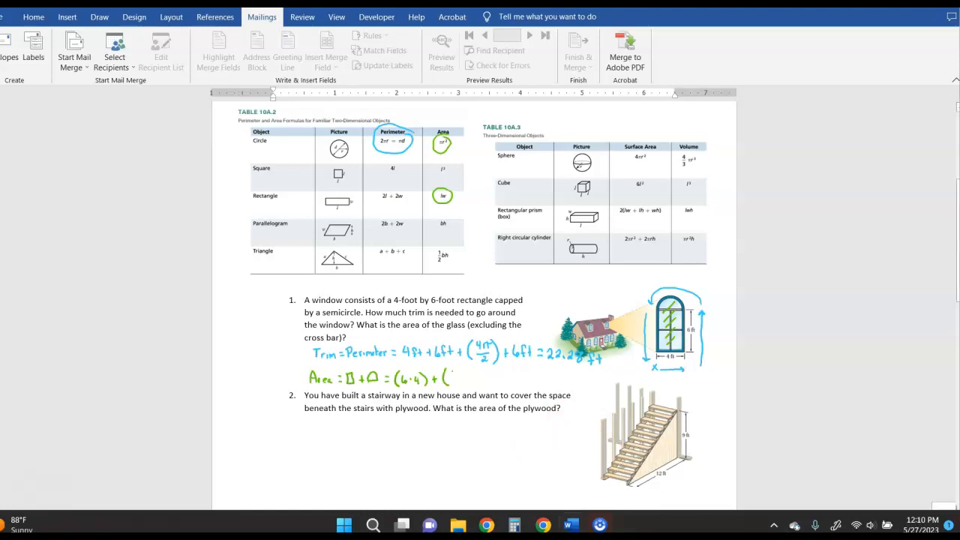
text((π)
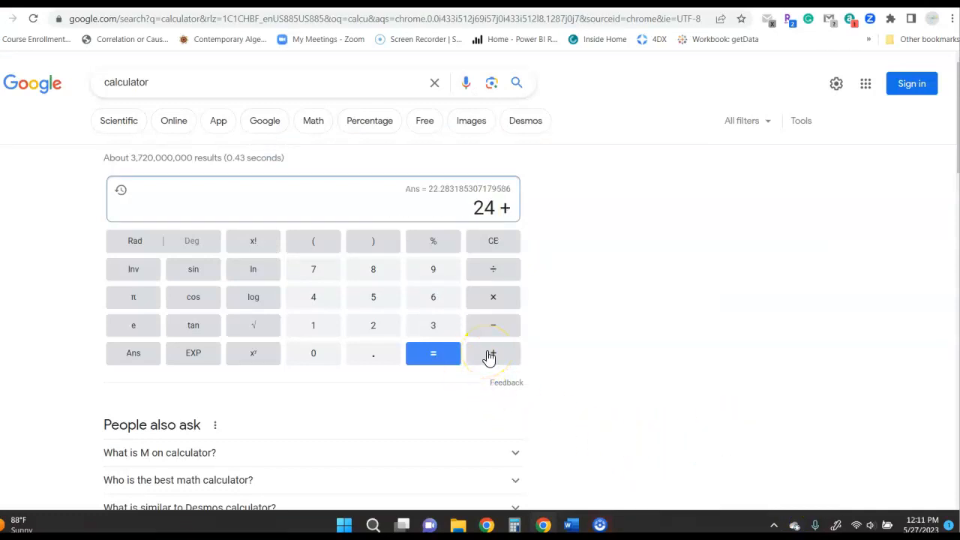
Evaluate 24 + 2π to 30.2831853072, then go back to the Word notes
click(373, 325)
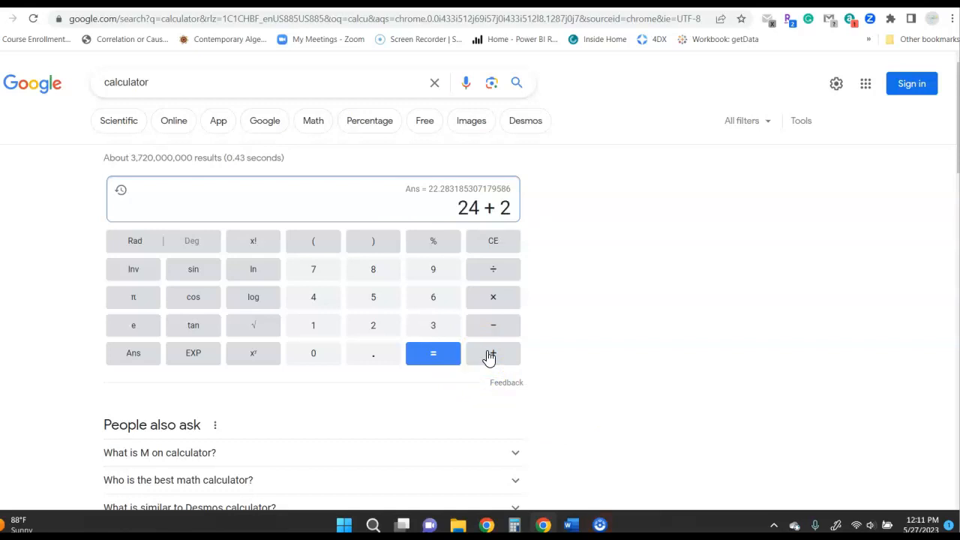
click(133, 297)
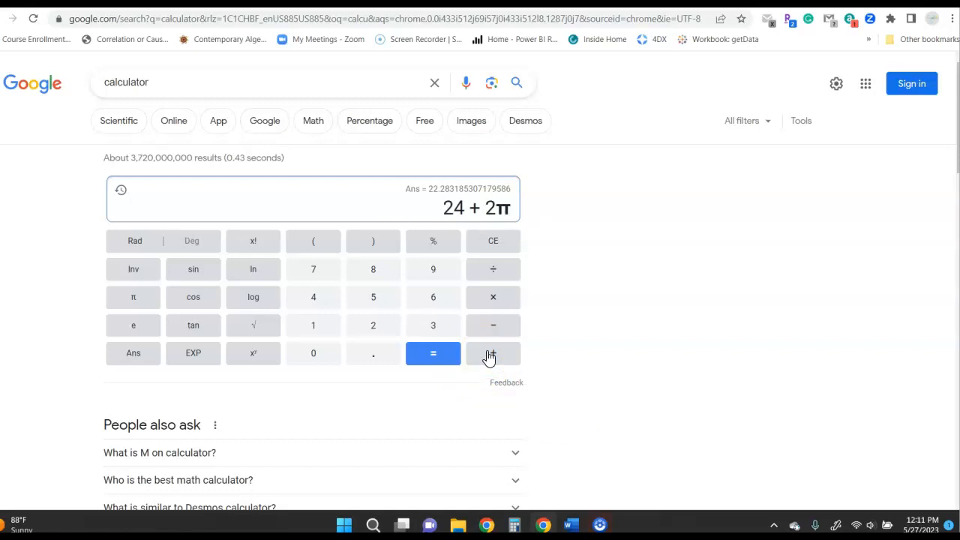
click(433, 354)
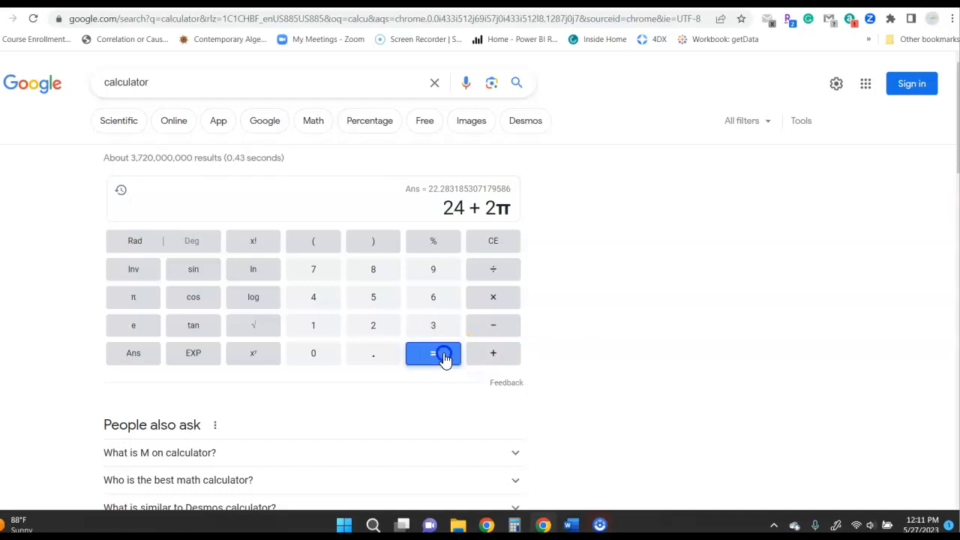
click(433, 352)
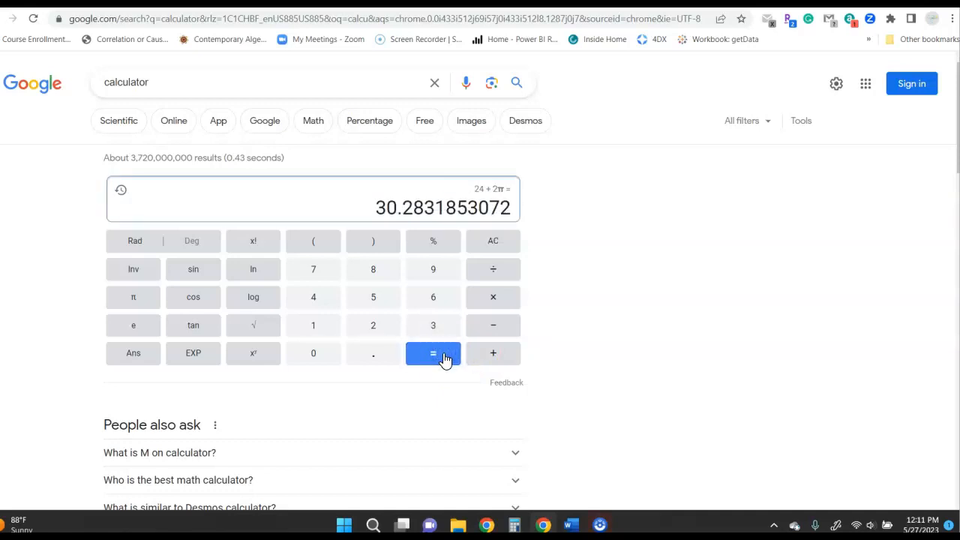
click(569, 525)
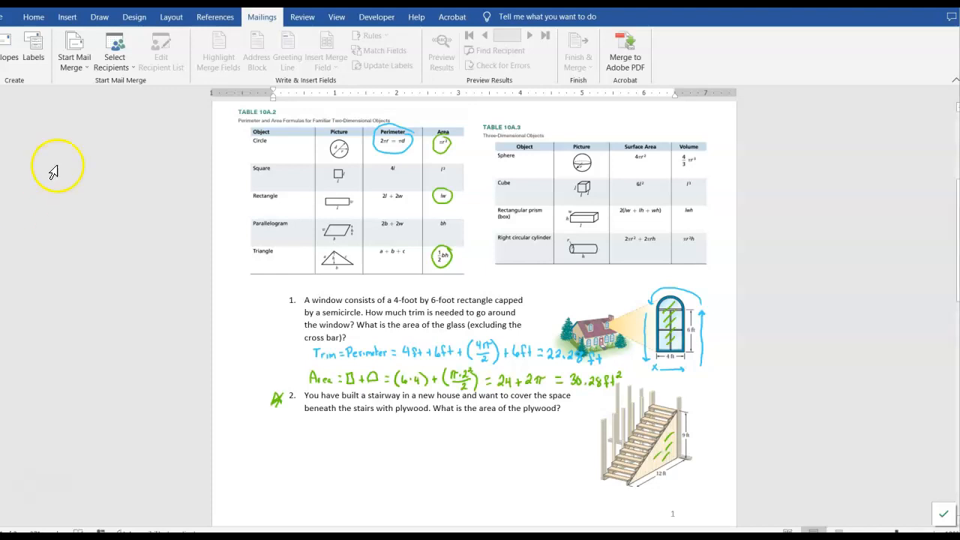
Scroll to problem 3's trim question and select the blue pen on the Draw tab
scroll(down, 3)
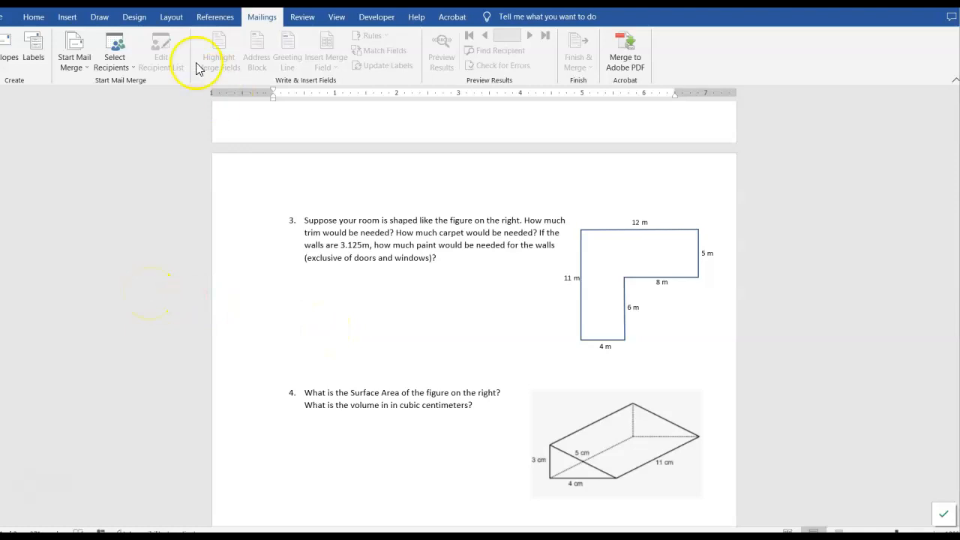
click(303, 17)
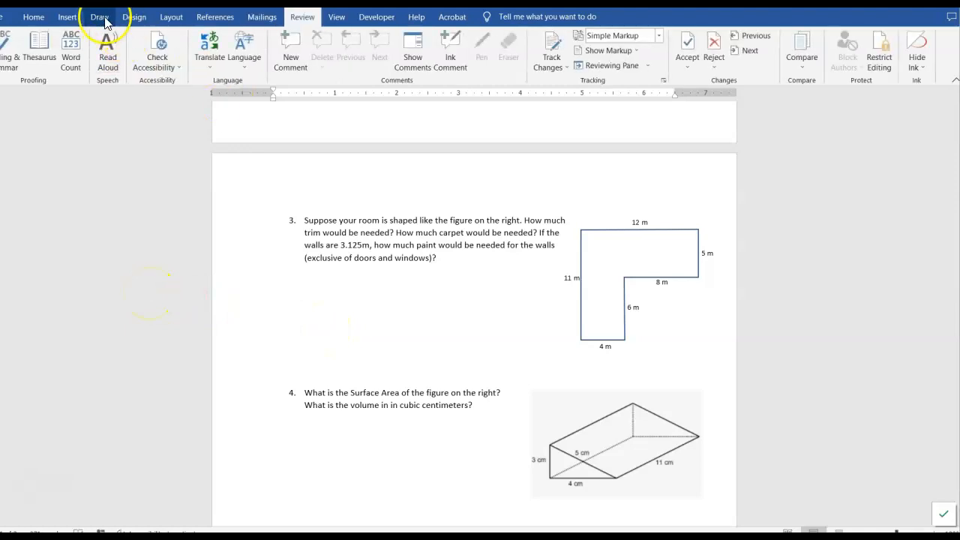
click(99, 16)
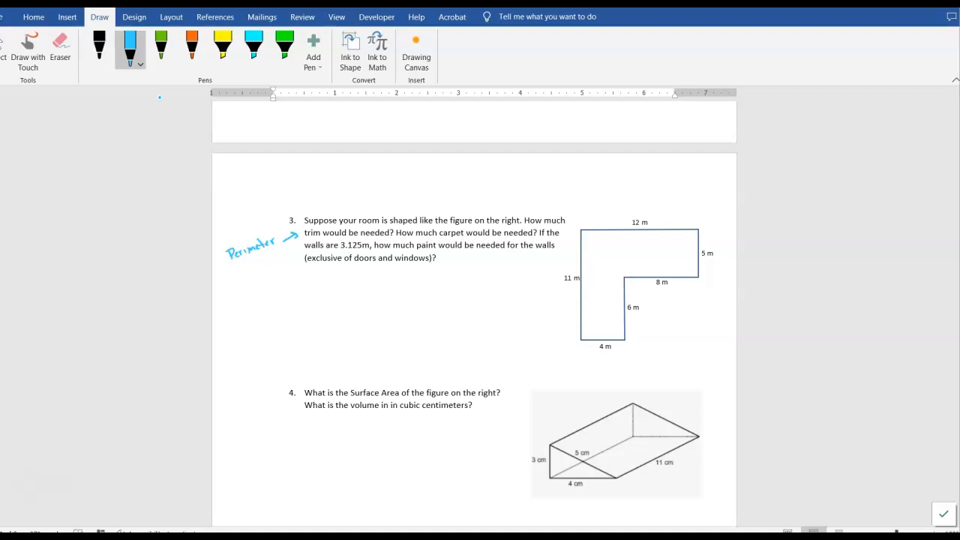
Write 'Carpet = Area =' in green ink below problem 3
click(161, 48)
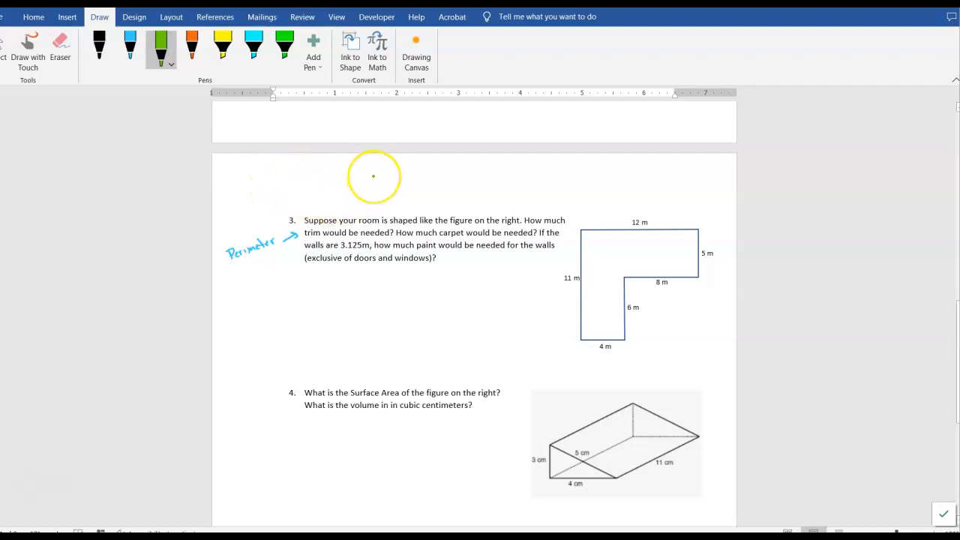
drag(322, 278, 333, 279)
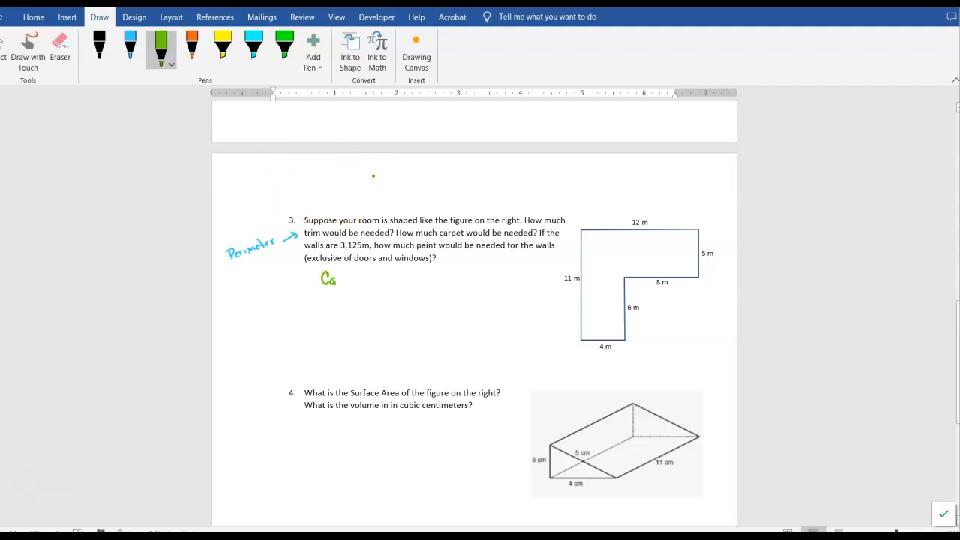
drag(334, 279, 359, 280)
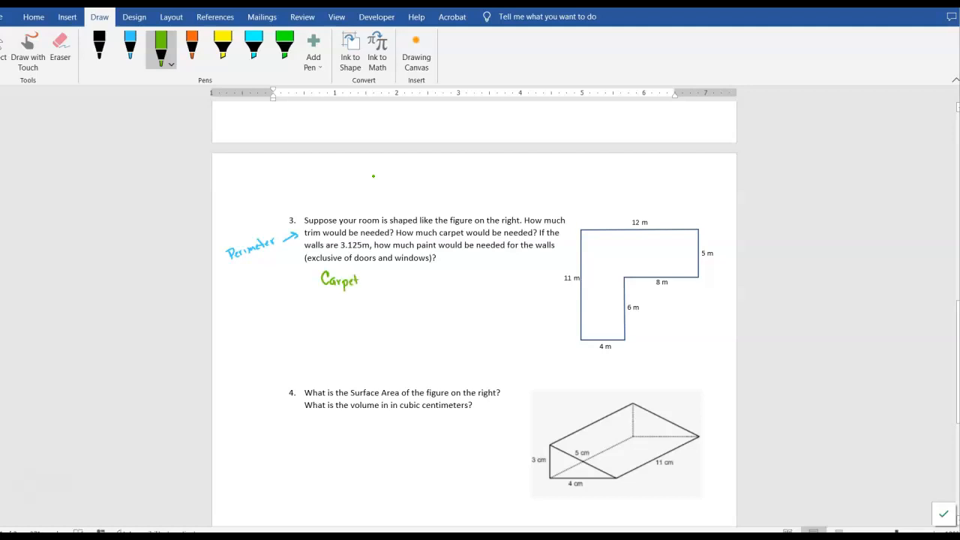
drag(361, 280, 389, 279)
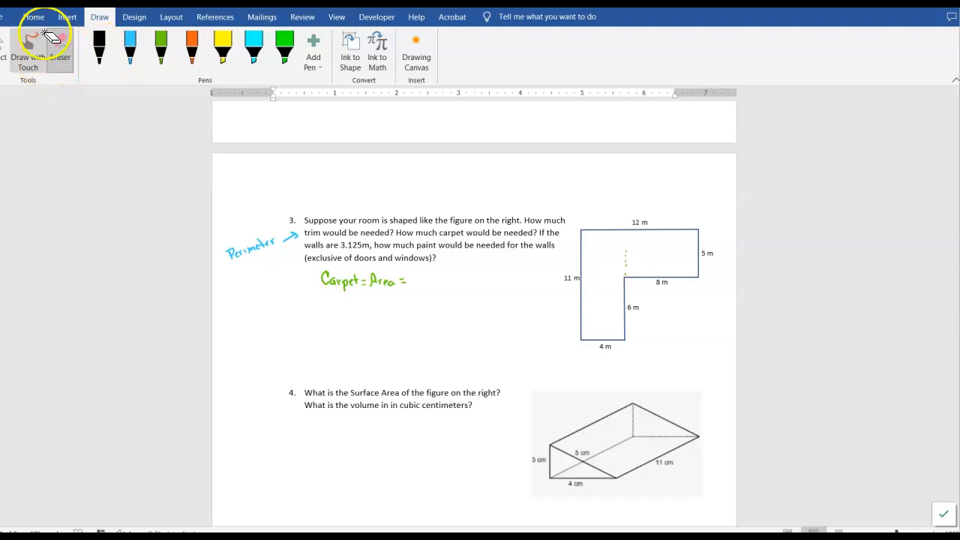
click(134, 17)
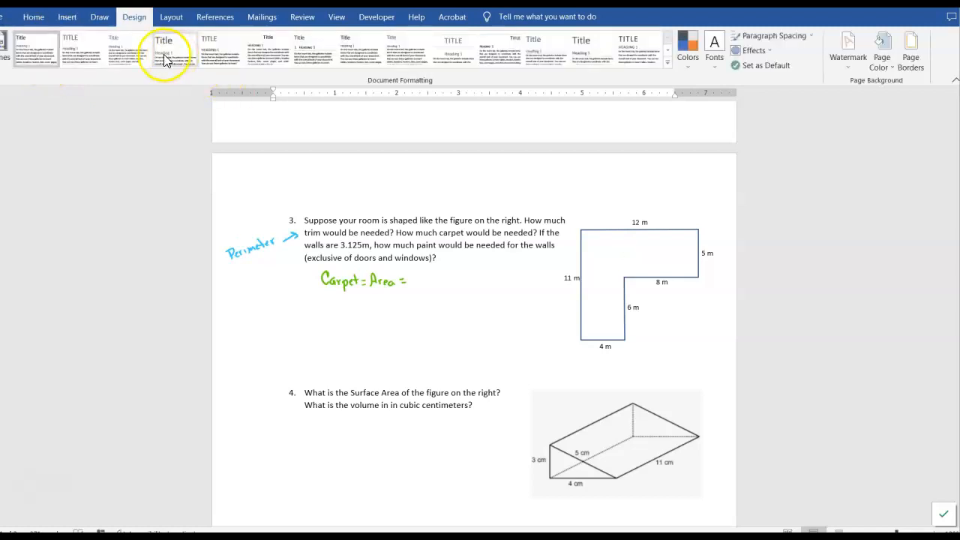
click(99, 16)
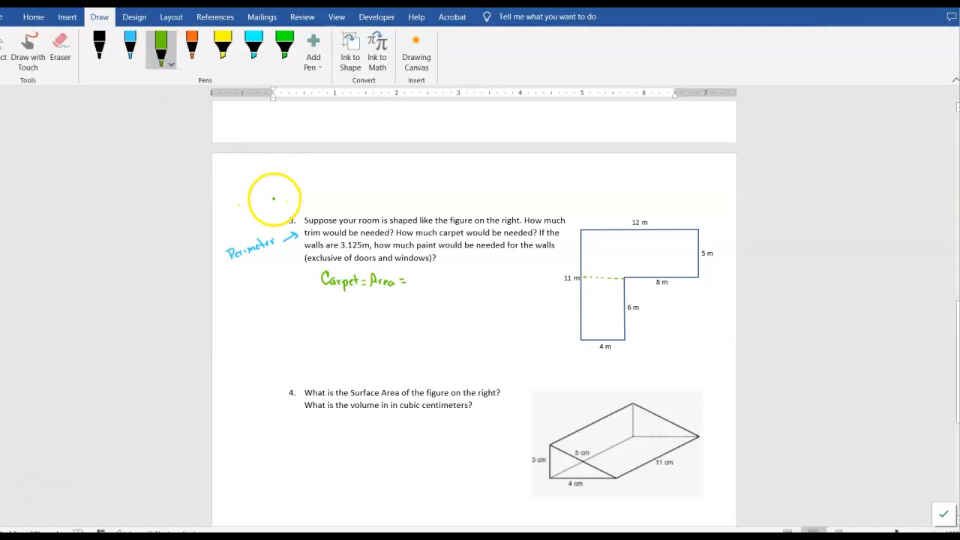
Ink the carpet sum 12·5 + 6·4 = 84m², then orange 'Paint = Surface Area' and height 3.125
drag(273, 199, 289, 199)
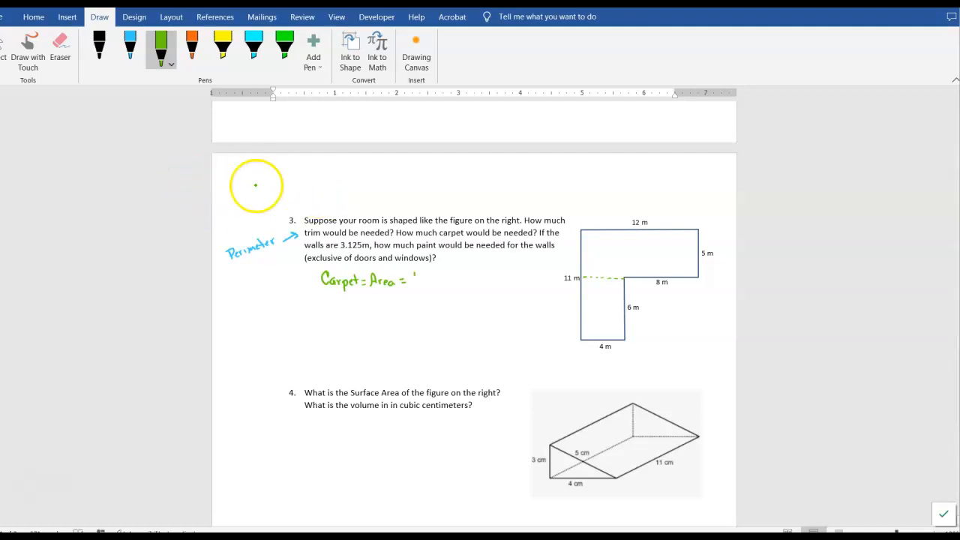
text(12.5)
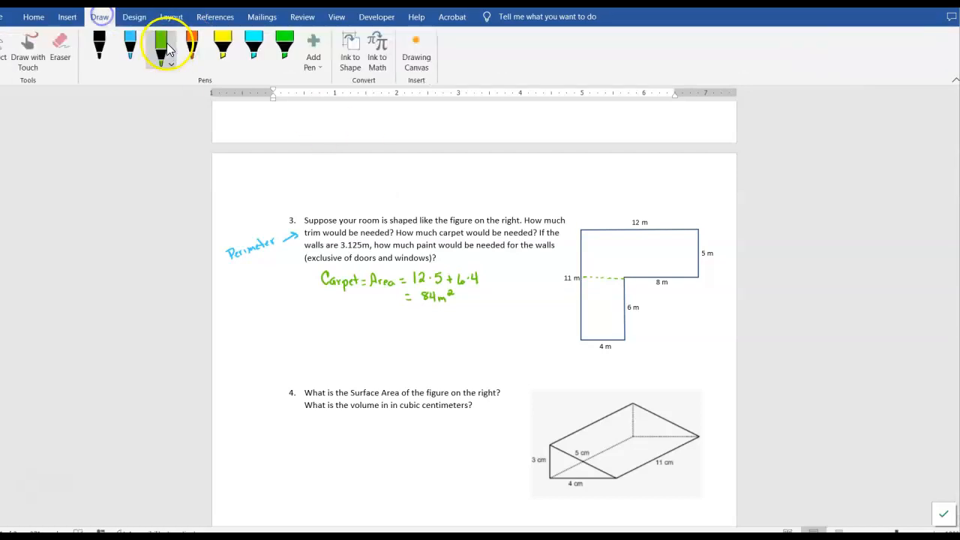
click(192, 47)
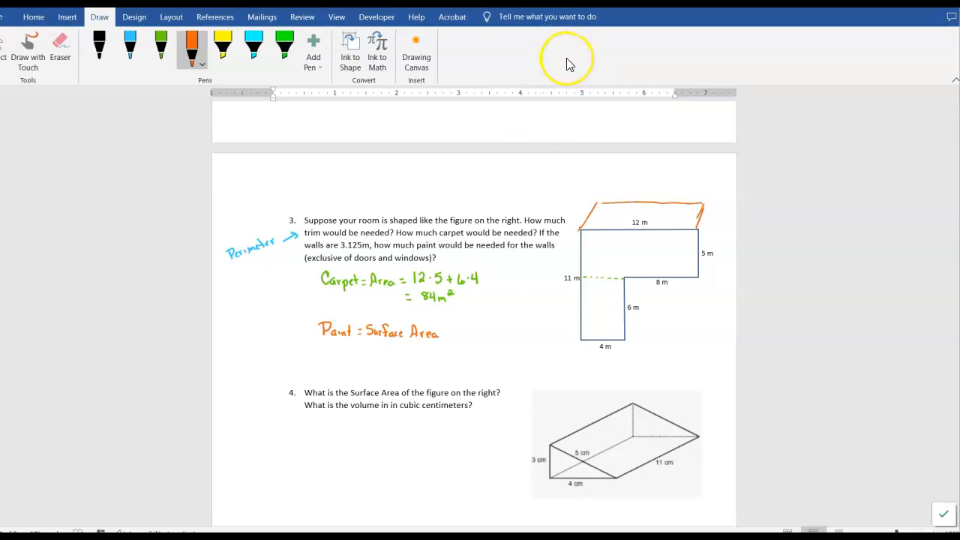
click(712, 217)
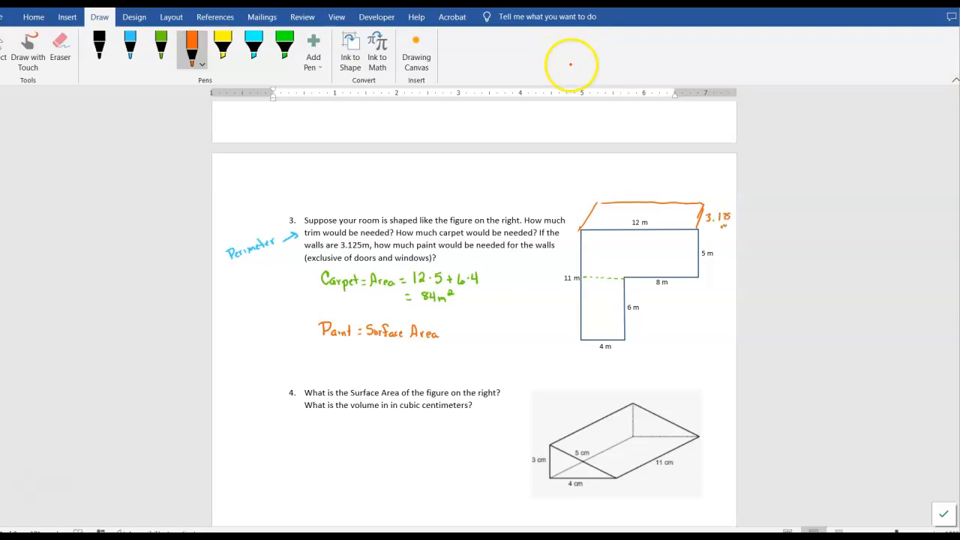
mouse_move(566, 59)
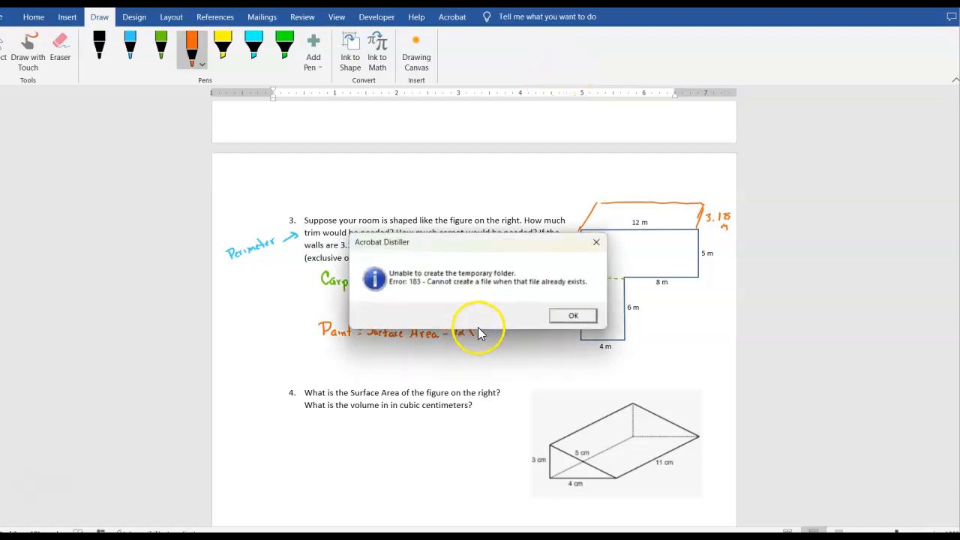
mouse_move(596, 243)
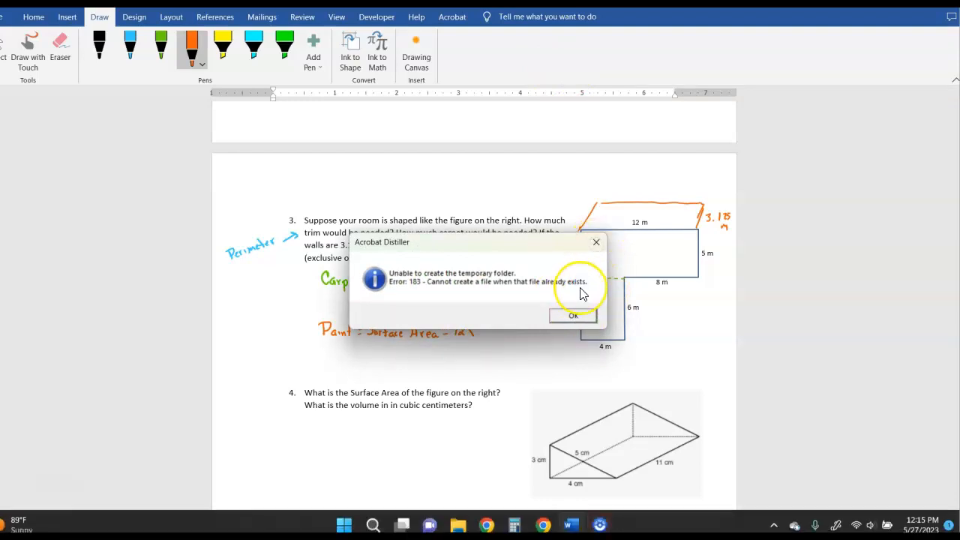
mouse_move(588, 262)
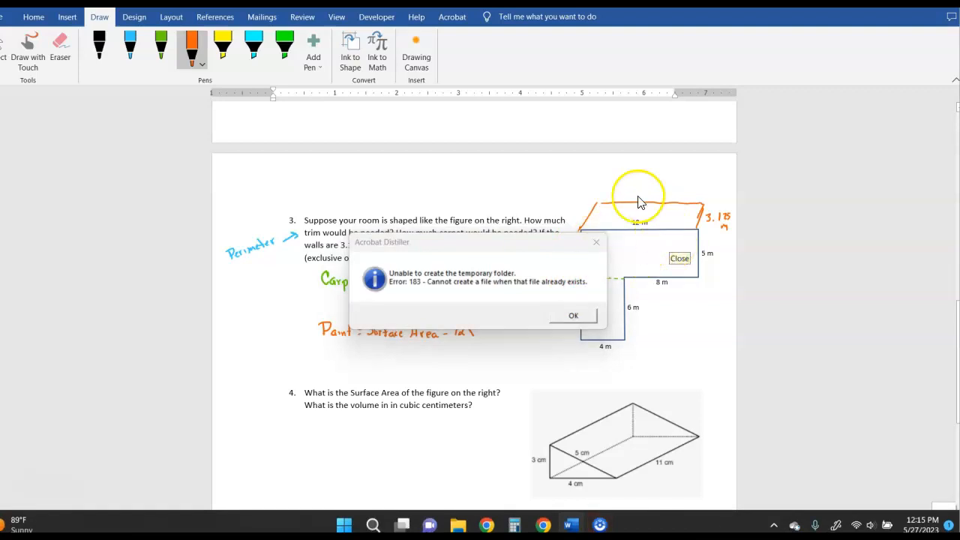
Dismiss the Acrobat Distiller error dialog
click(574, 315)
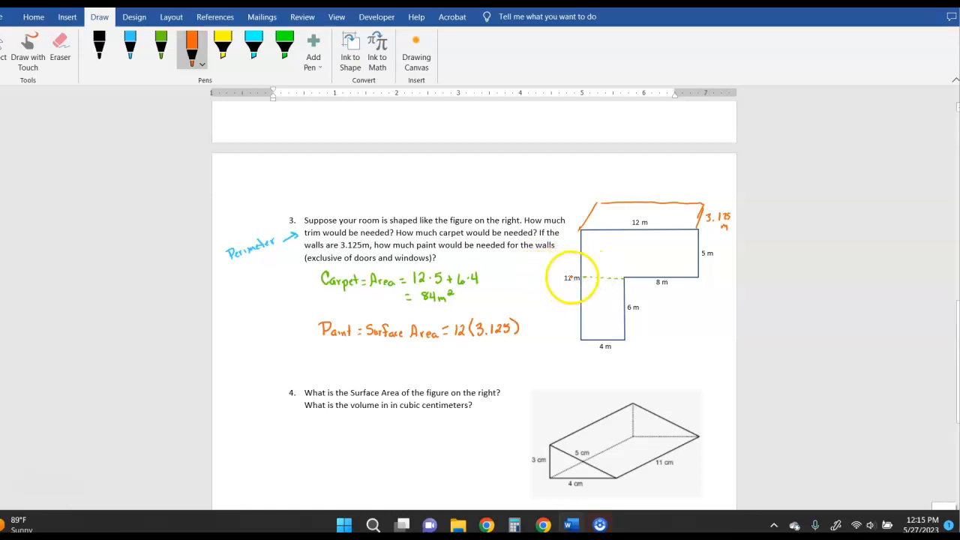
Add the wall terms +5, +8, +4, +4 and +11, each times 3.125, to the paint sum
text(+5(3.125)
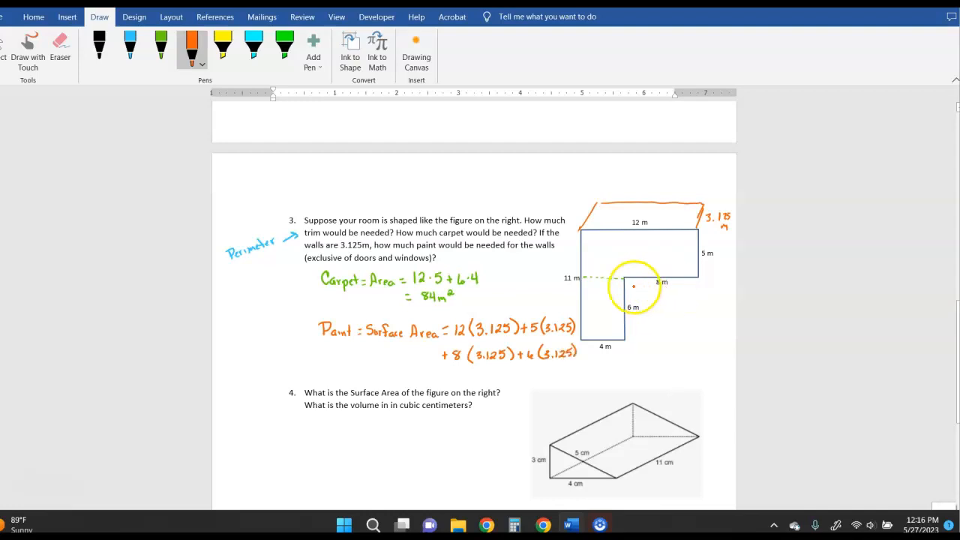
drag(445, 373, 474, 373)
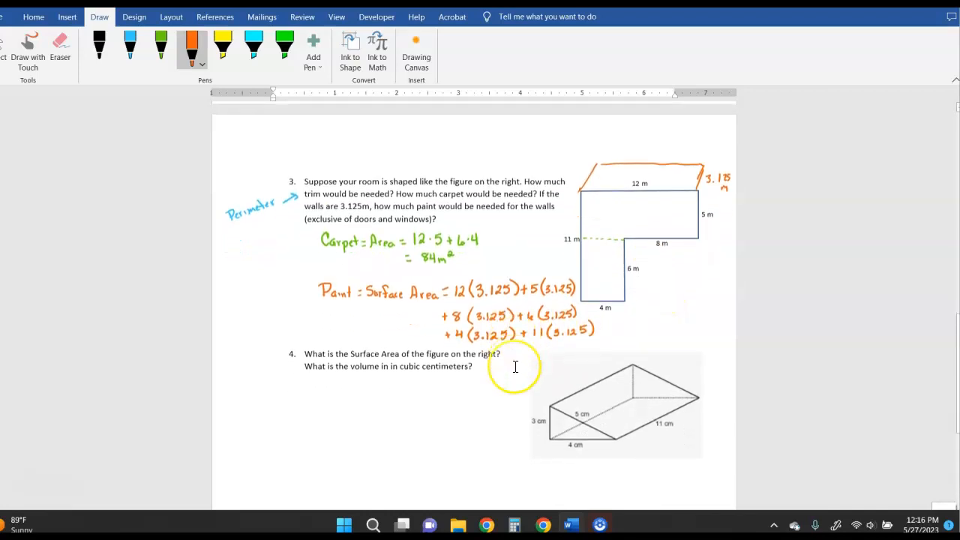
Scroll to problem 4, star it in orange, and switch to the black pen
scroll(down, 3)
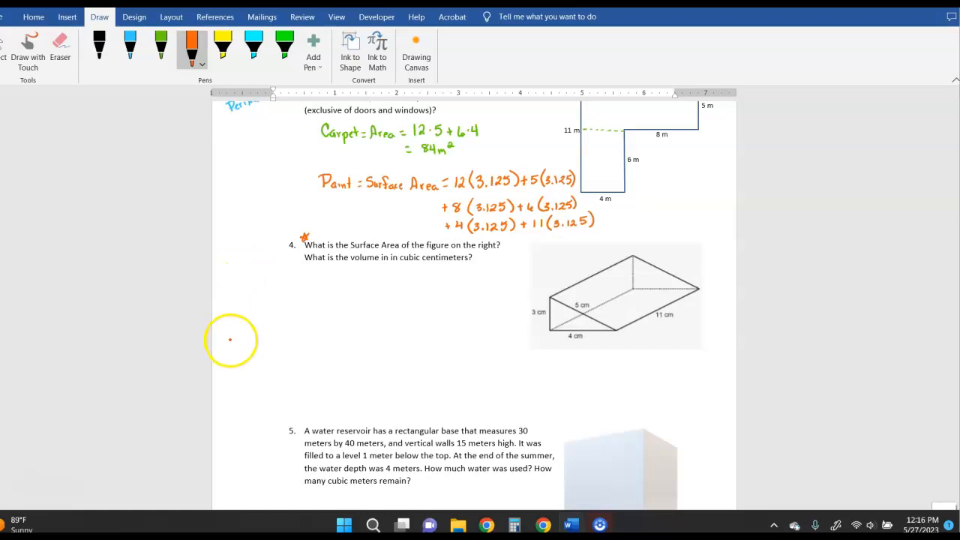
click(133, 16)
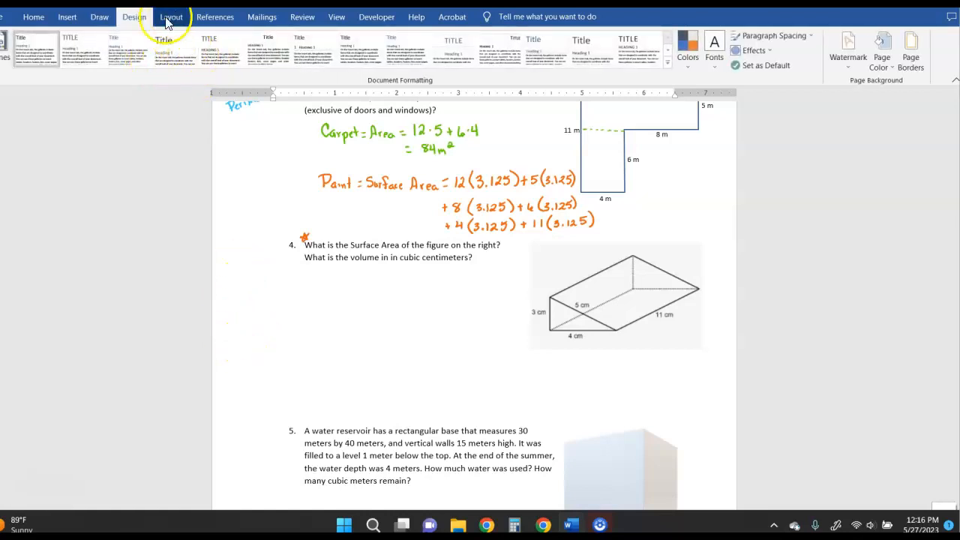
click(99, 17)
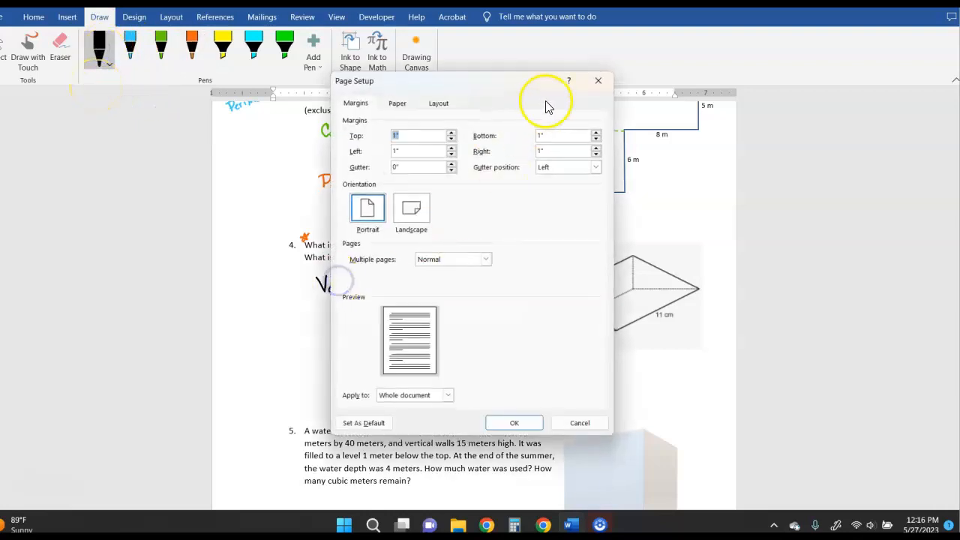
Close the Page Setup dialog
click(598, 80)
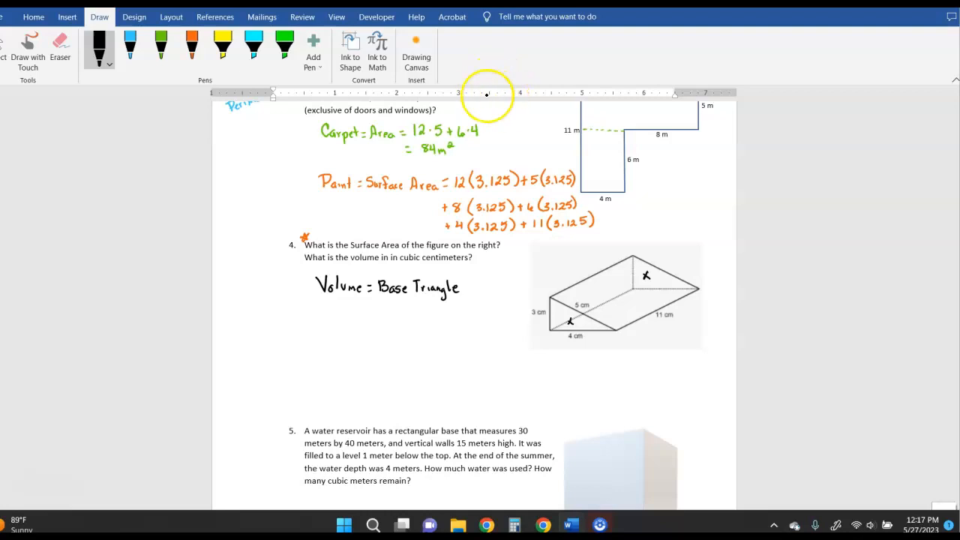
Write problem 4's volume as Area of Base Triangle · Height = ½·4cm·3cm·11cm = 66 cm³
click(285, 47)
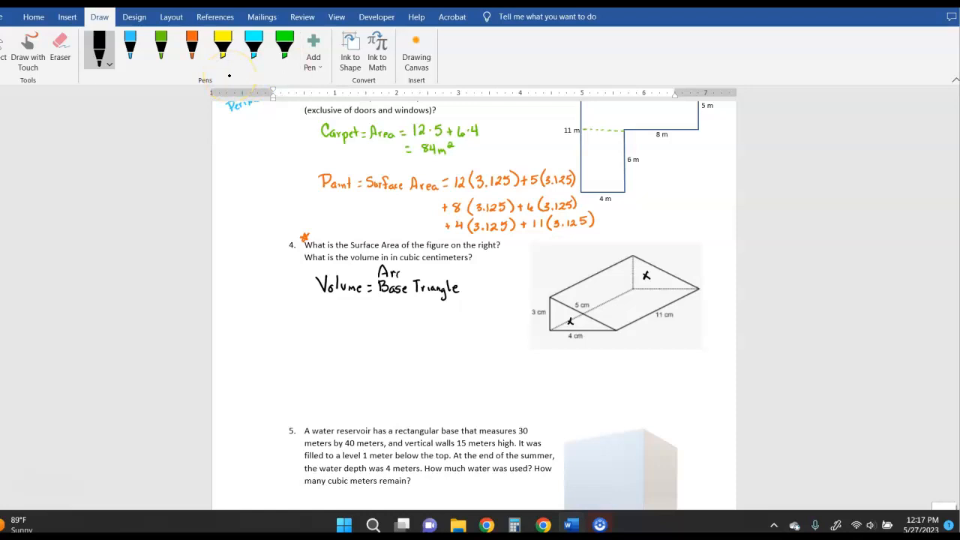
click(254, 49)
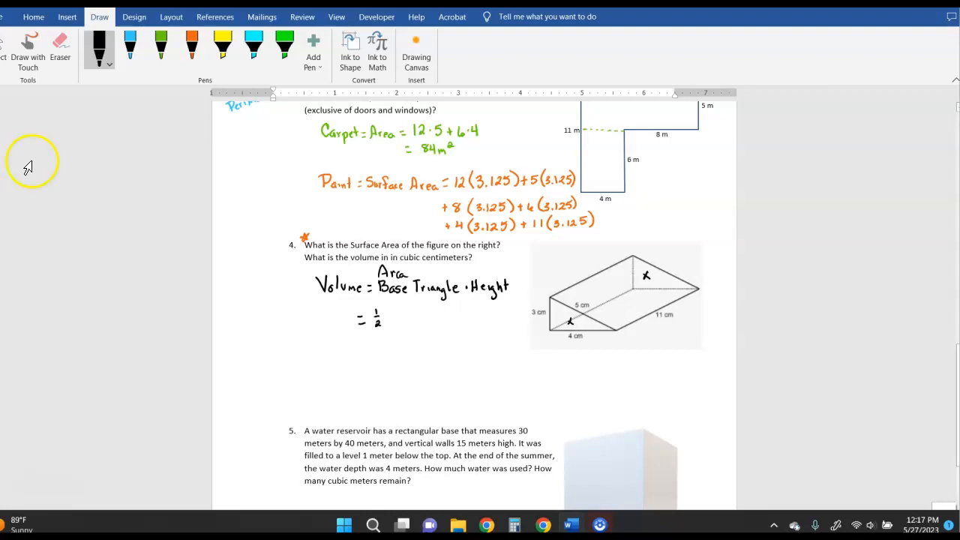
mouse_move(31, 150)
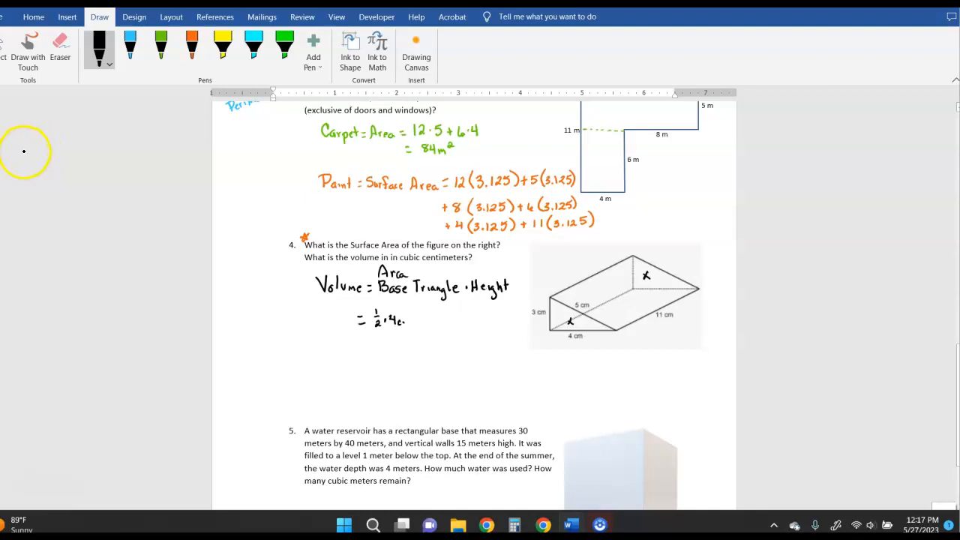
text(cm·3cm·11cm)
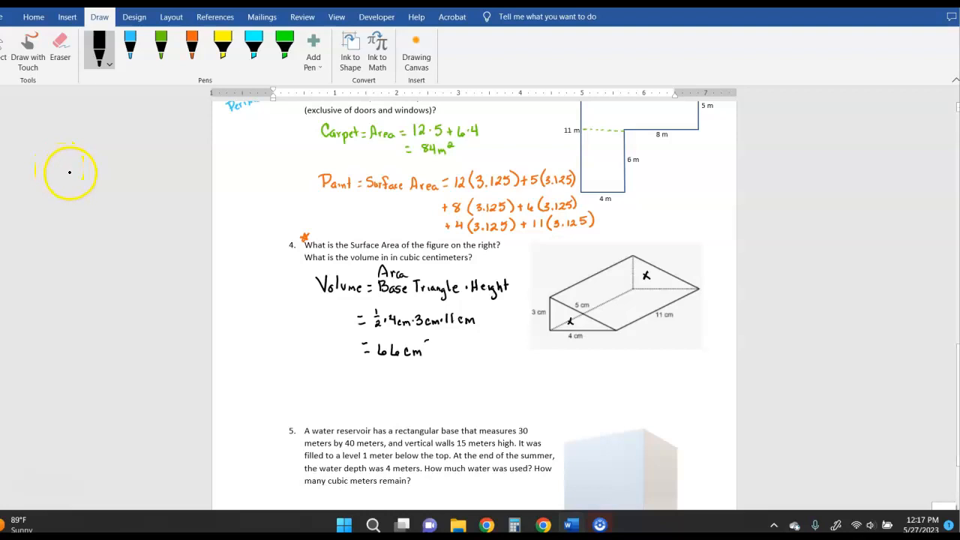
click(429, 344)
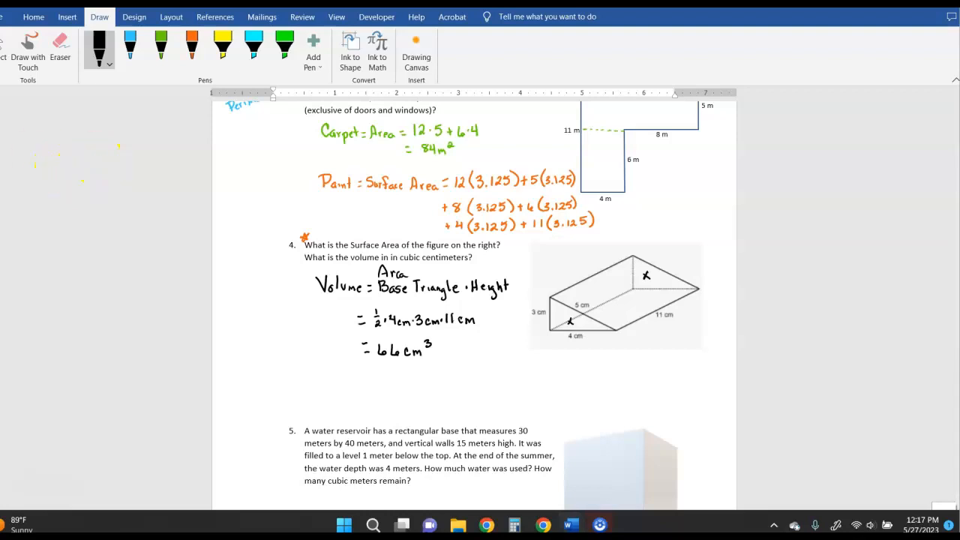
scroll(down, 3)
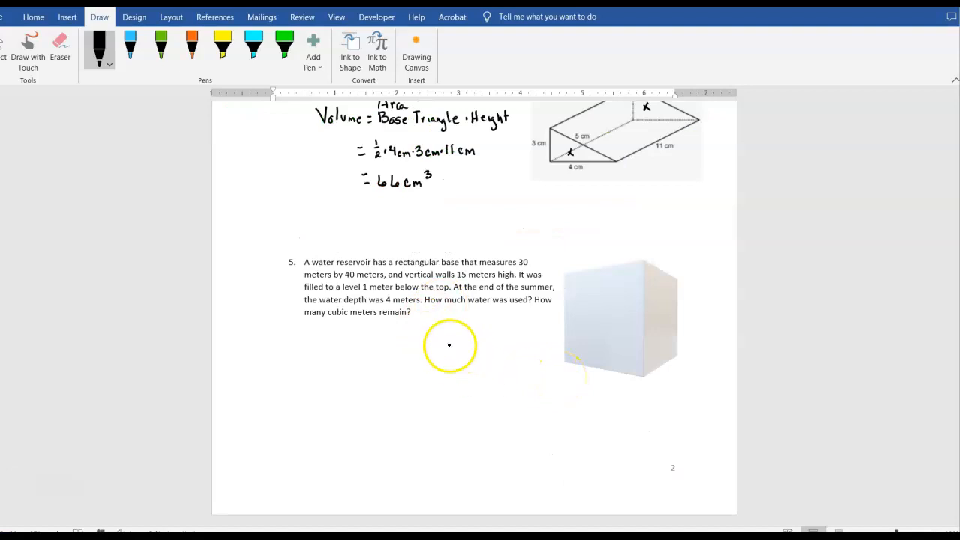
mouse_move(493, 353)
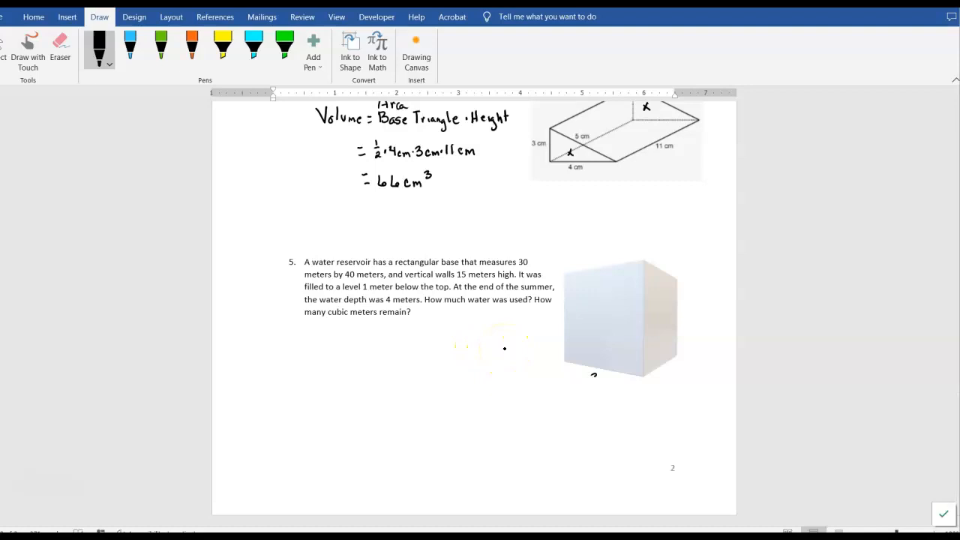
Label the reservoir 30m, 40m, 15m, 1m, 4m and write Volume: 30m·40m·14m
drag(589, 379, 609, 384)
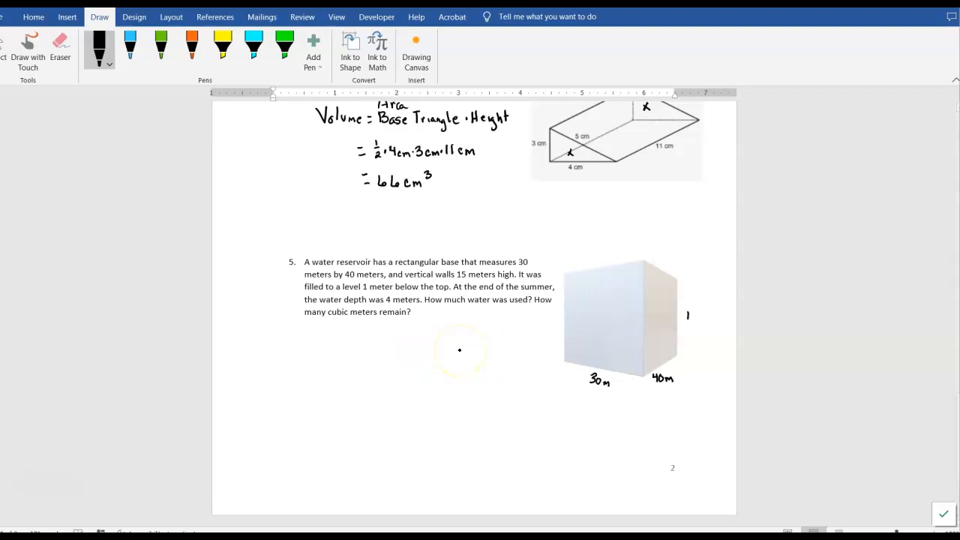
drag(685, 319, 701, 314)
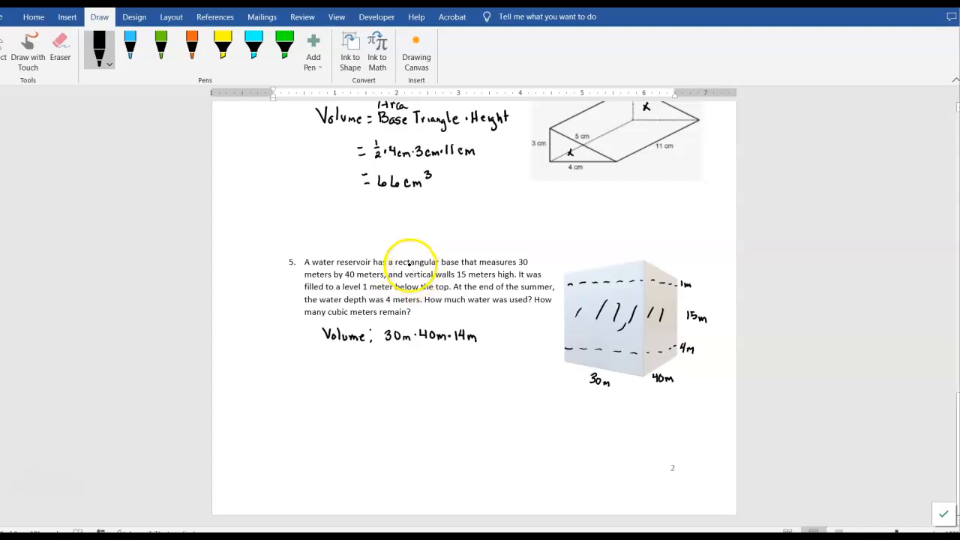
Subtract 30m·40m·4m giving 12,000 m³ used, write 'Remaining' and bracket them together
click(488, 335)
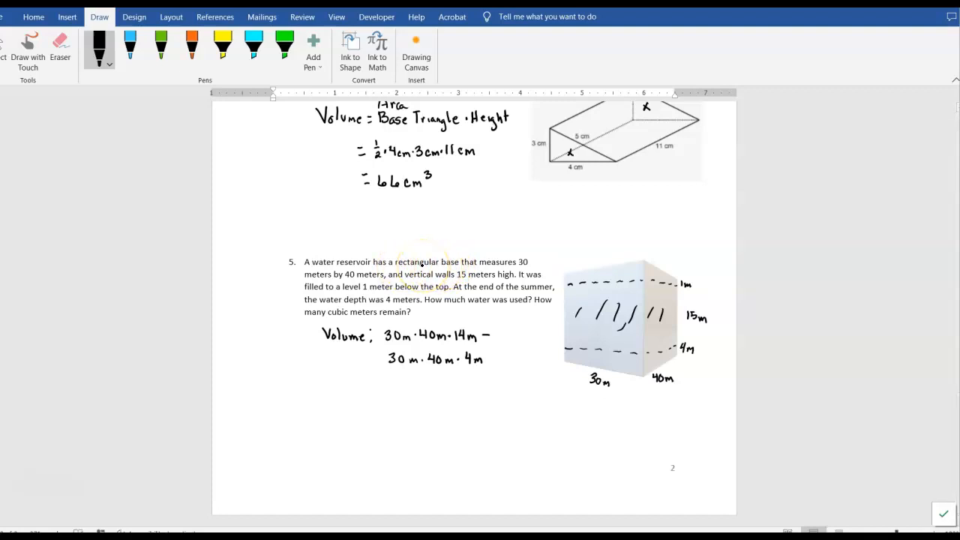
drag(385, 378, 395, 381)
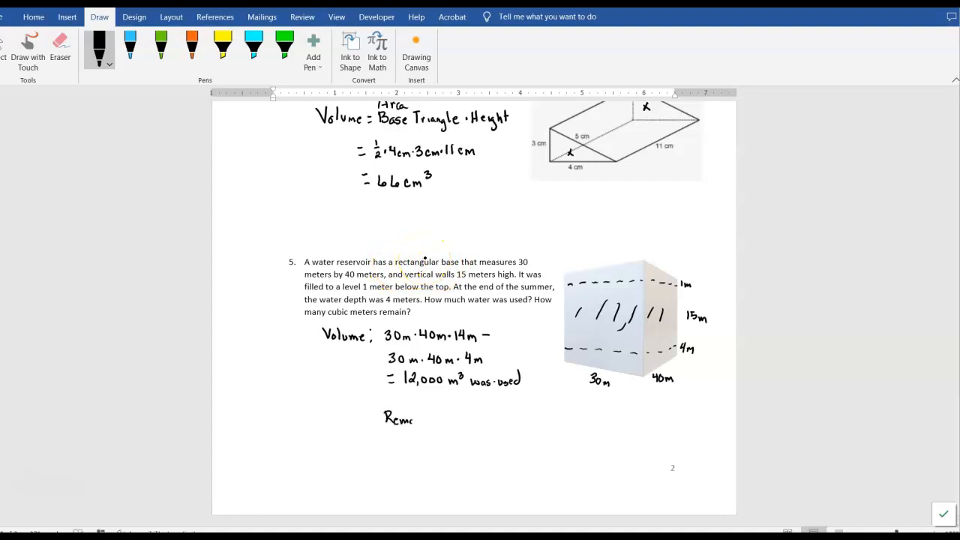
drag(411, 419, 441, 419)
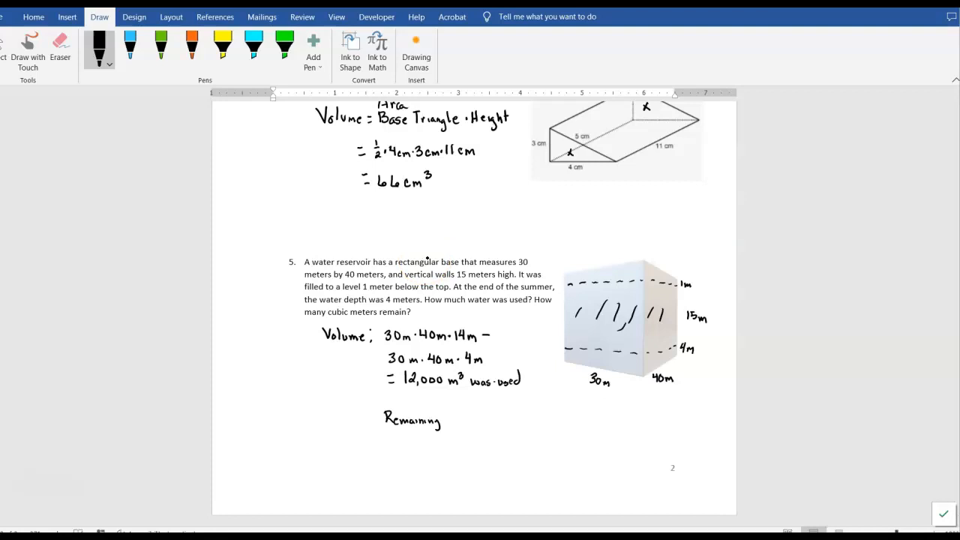
drag(375, 361, 442, 405)
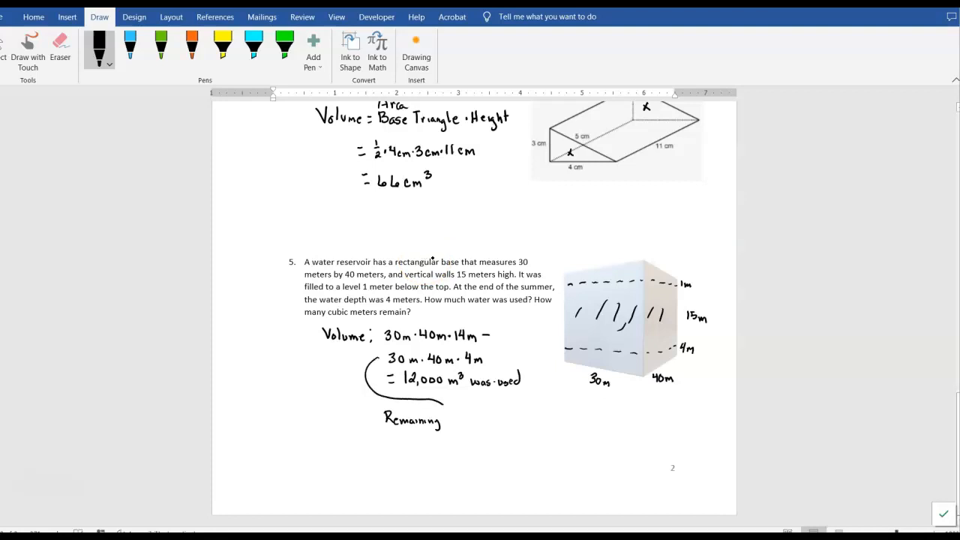